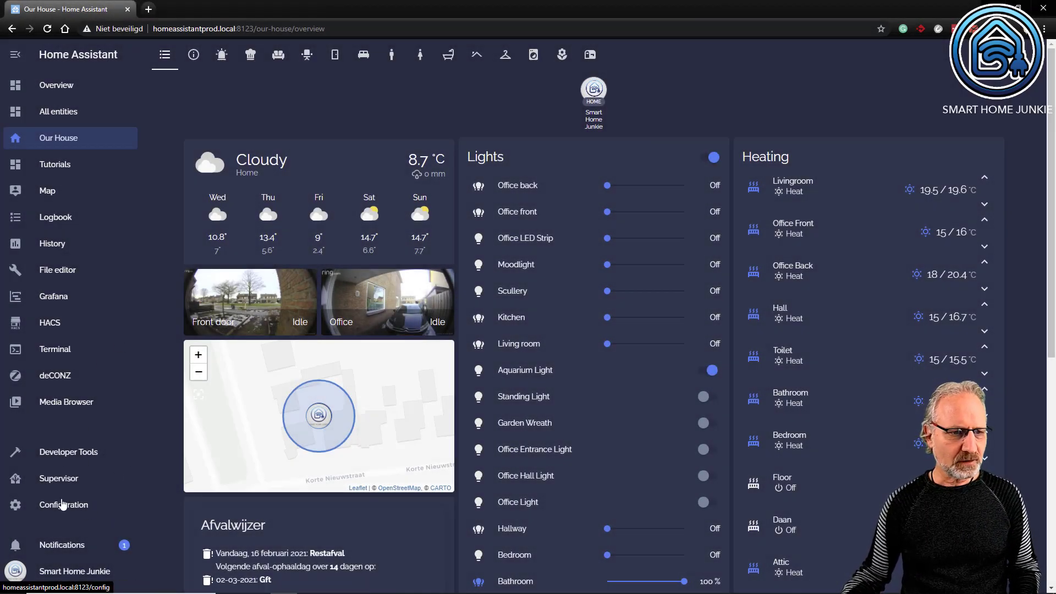
Go to Configuration and bring up the Scripts list
left_click(63, 504)
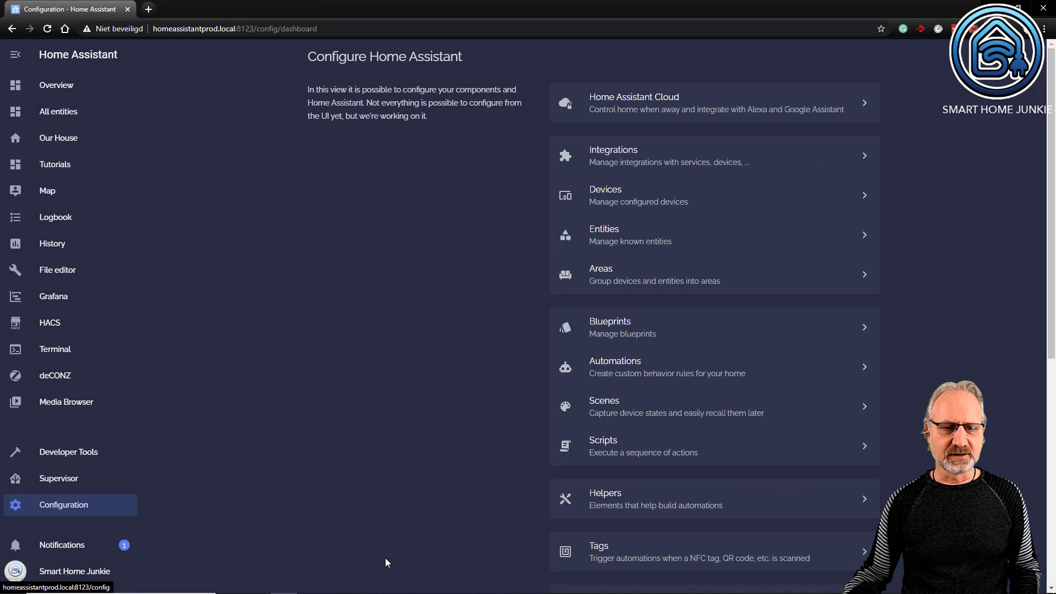
mouse_move(622, 451)
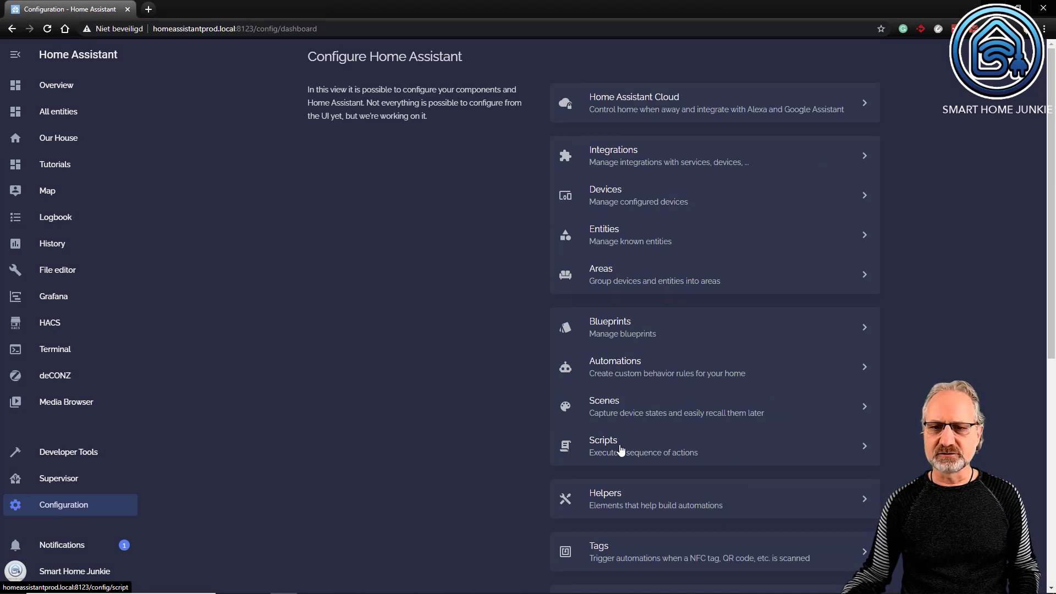
left_click(618, 445)
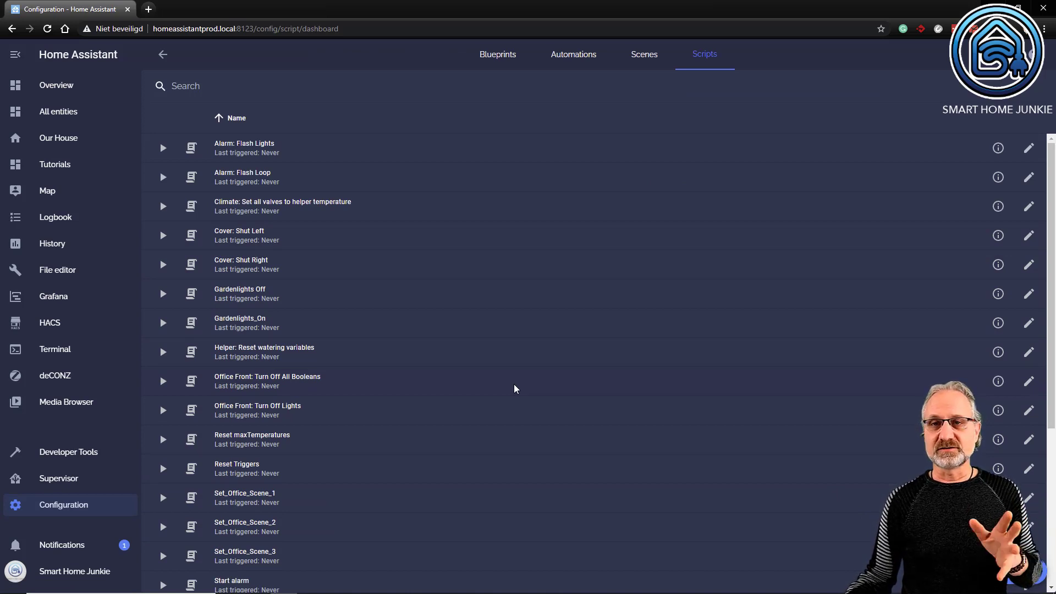
mouse_move(675, 71)
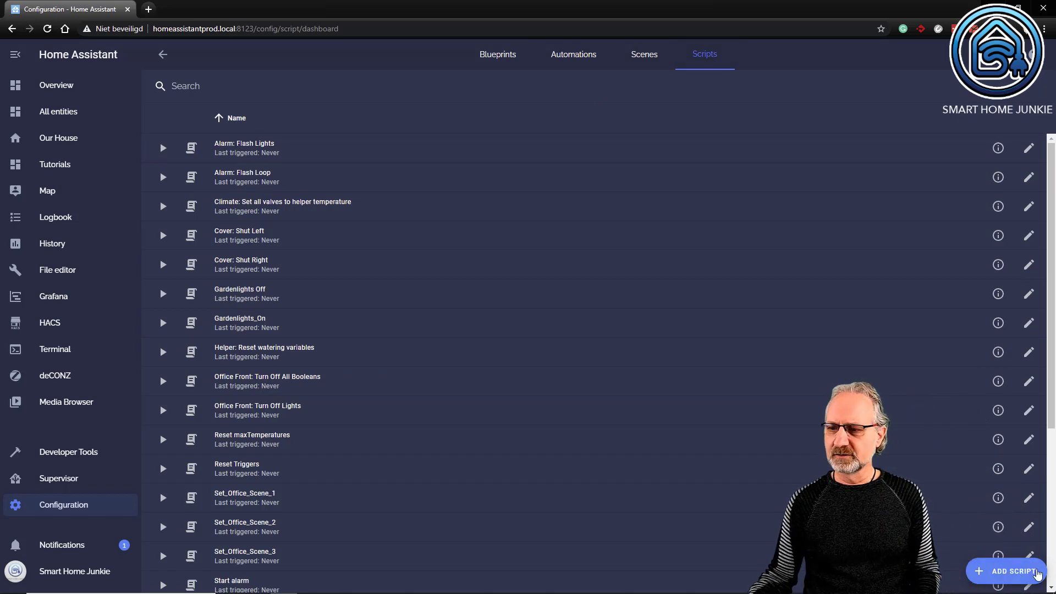
Create a new script named 'Switch: Turn of the Ground Floor' with entity ID switch_turn_of_the_ground_floor
left_click(1009, 571)
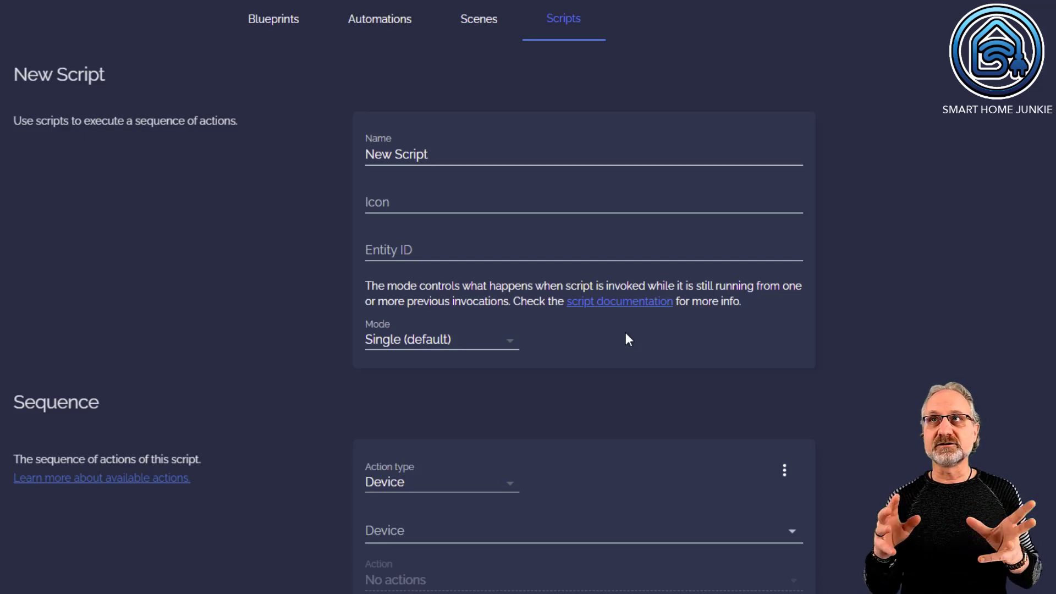
left_click(452, 157)
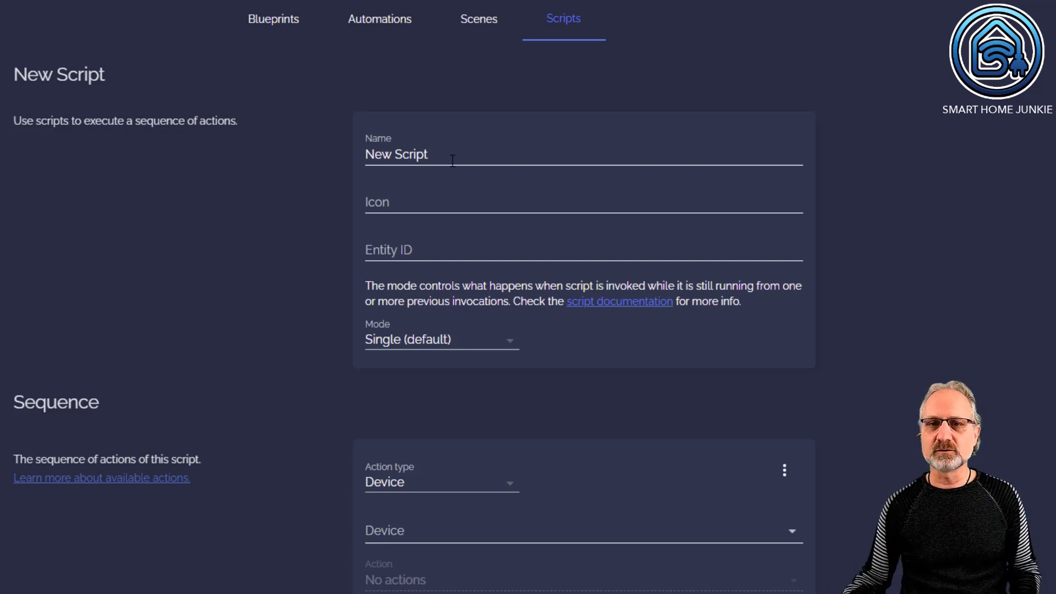
triple_click(396, 154)
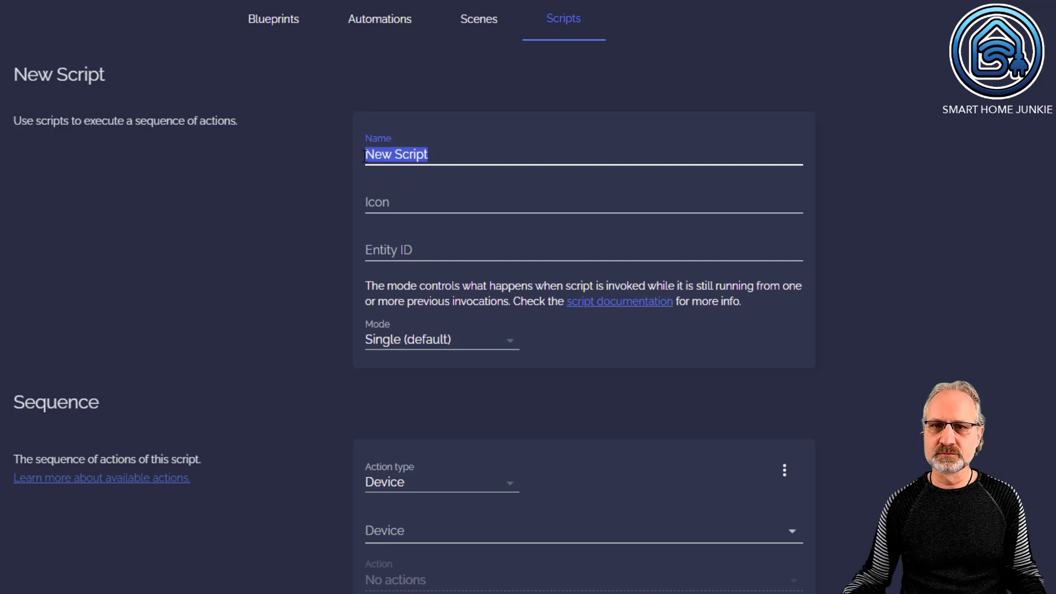
mouse_move(358, 161)
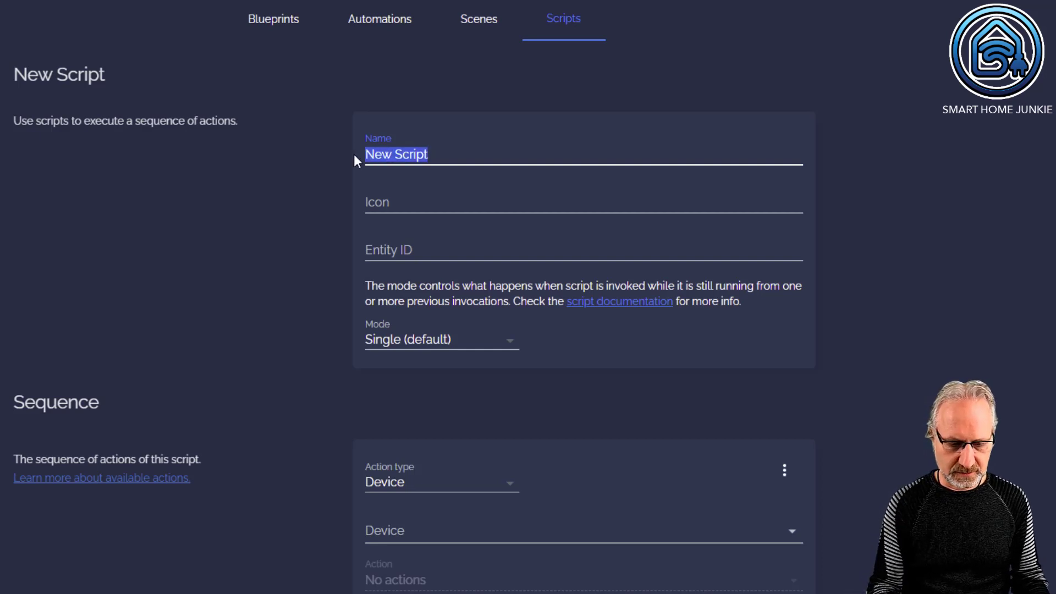
type("Switch: Turn of")
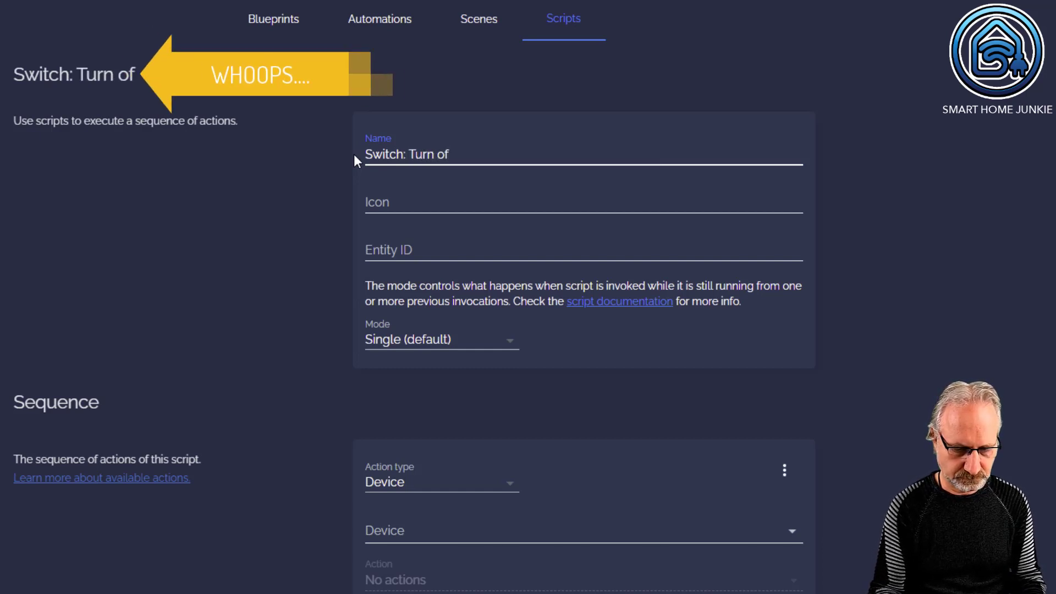
type("the Gr")
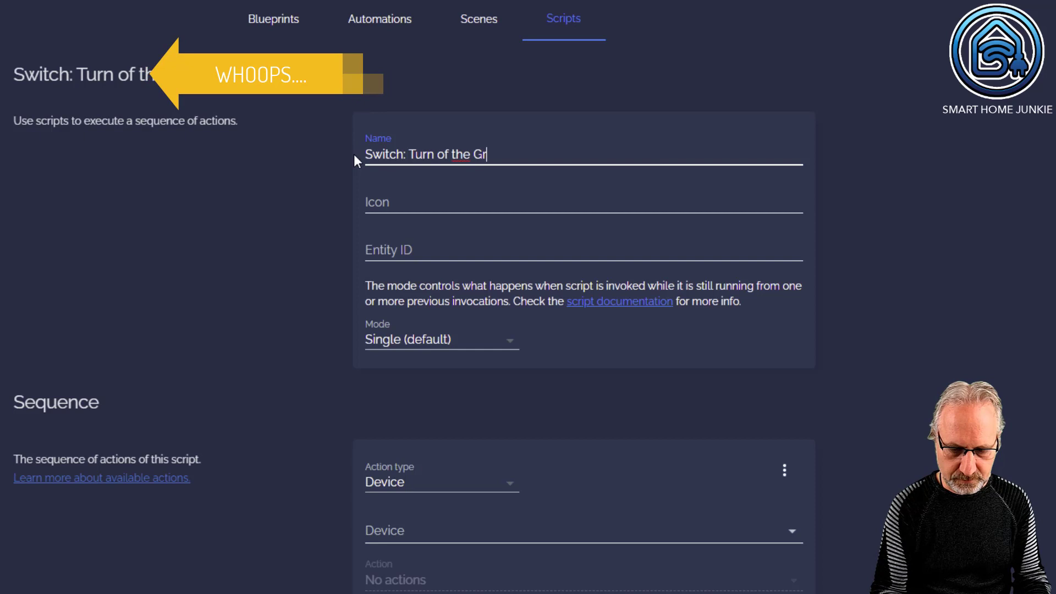
type("ound Floor")
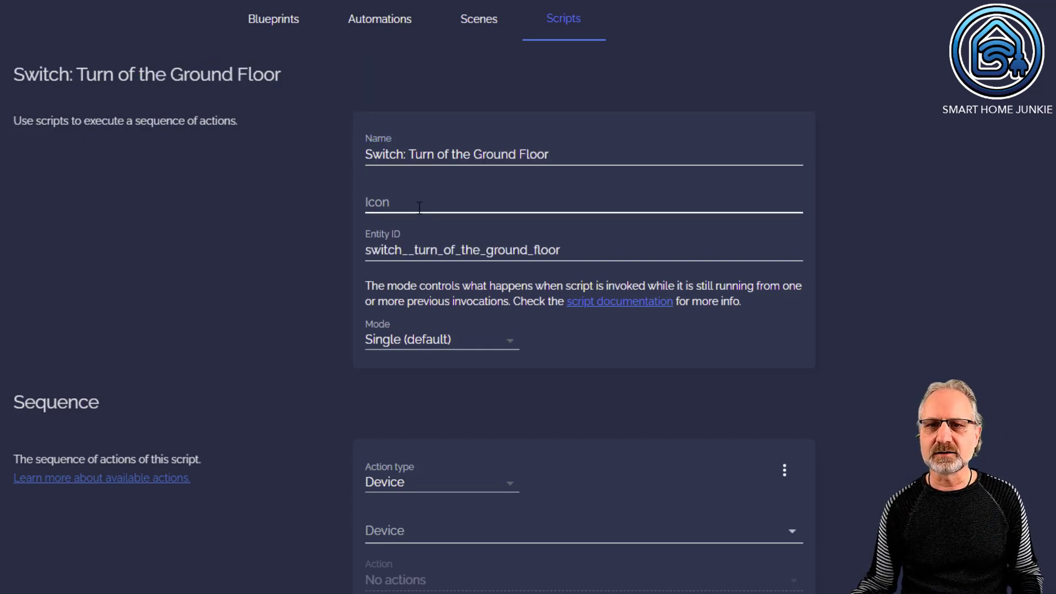
left_click(421, 203)
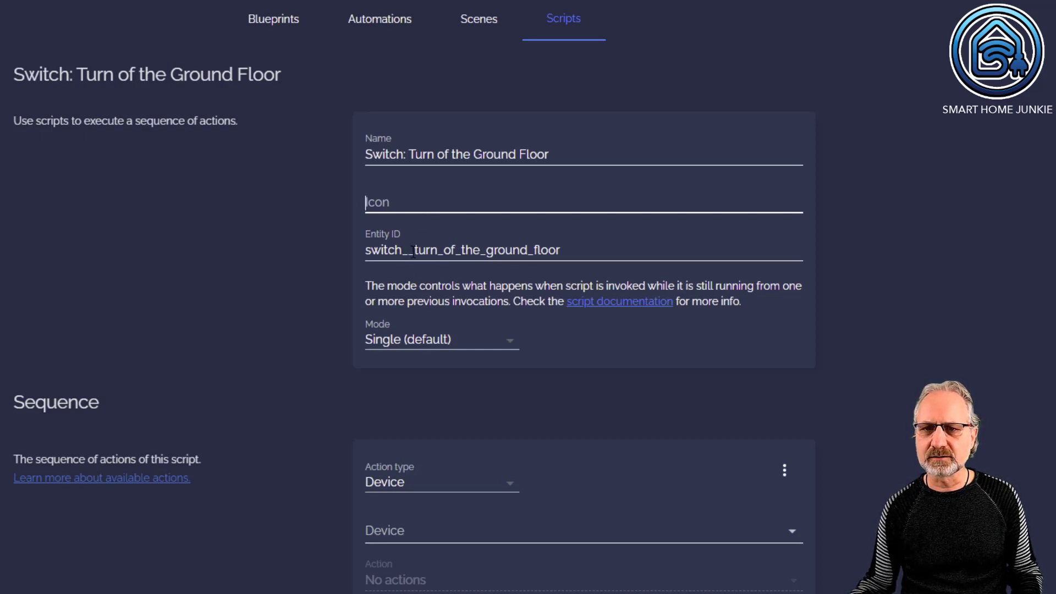
left_click(439, 250)
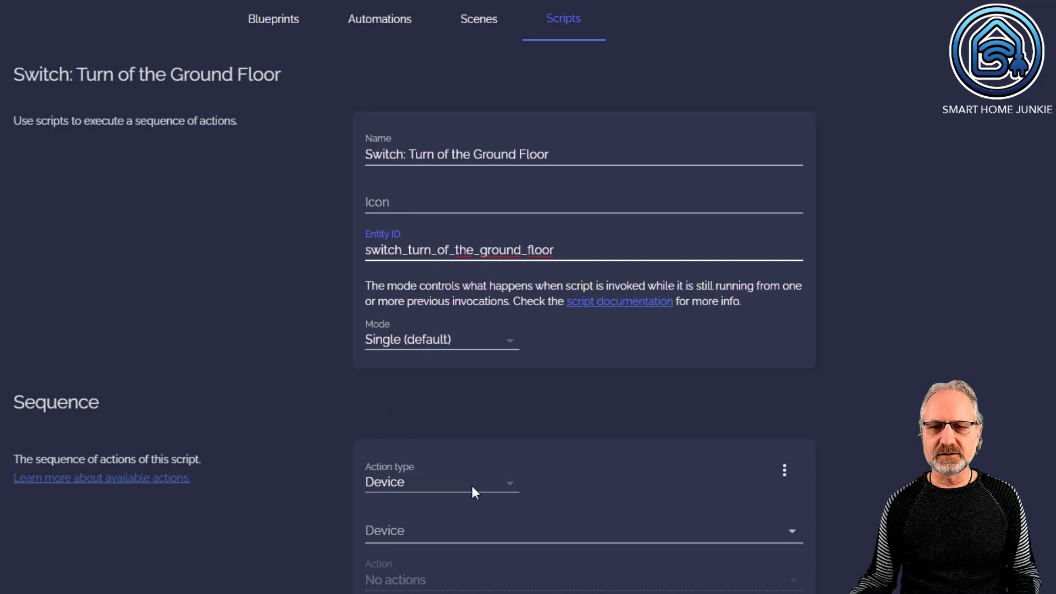
Make the first action a light.turn_off service call targeting light.livingroom
scroll("down", 3)
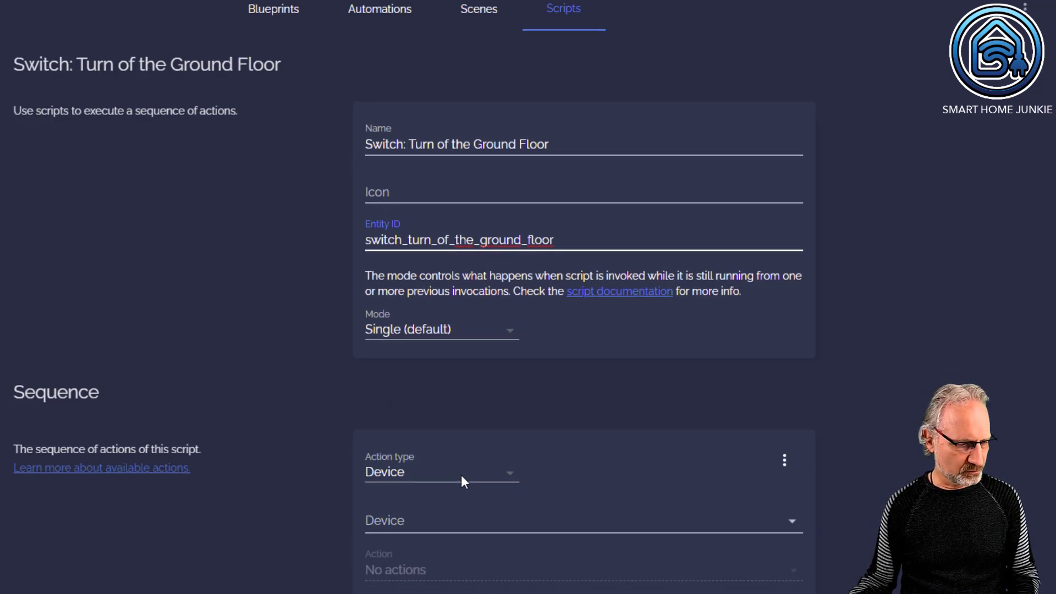
scroll("down", 3)
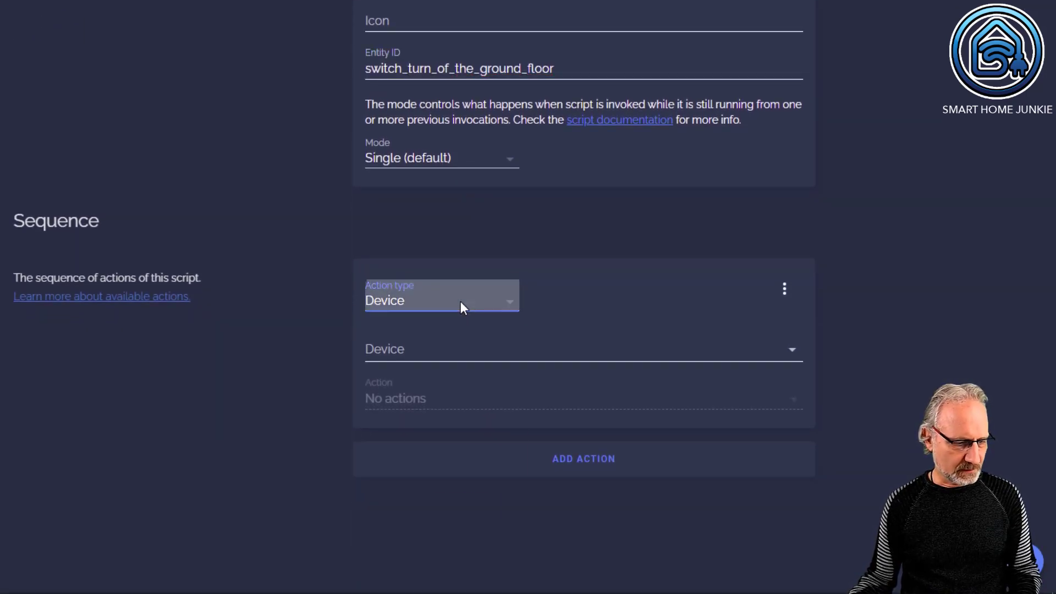
left_click(441, 301)
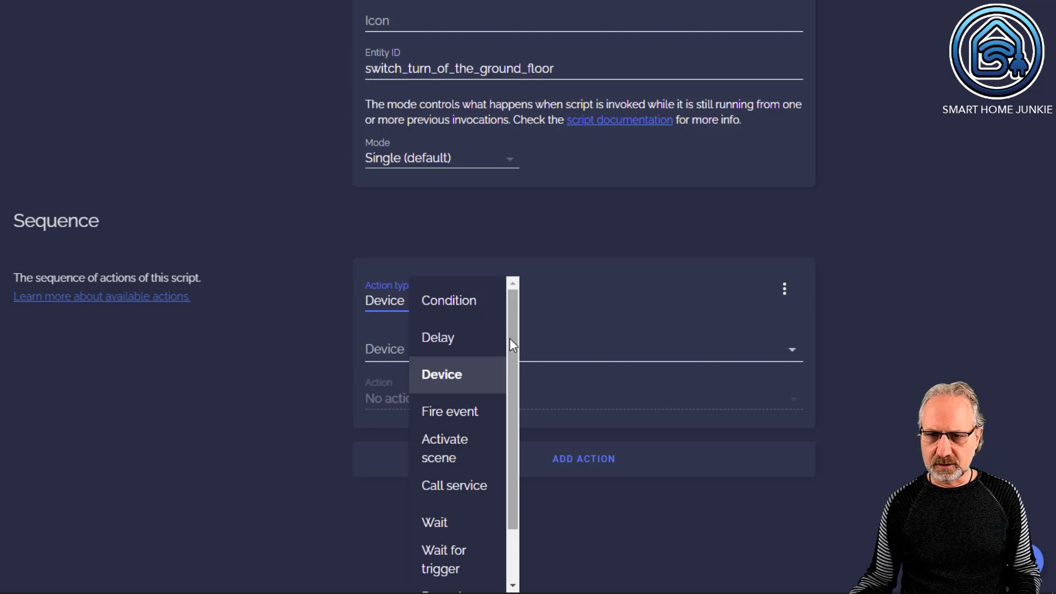
scroll("down", 3)
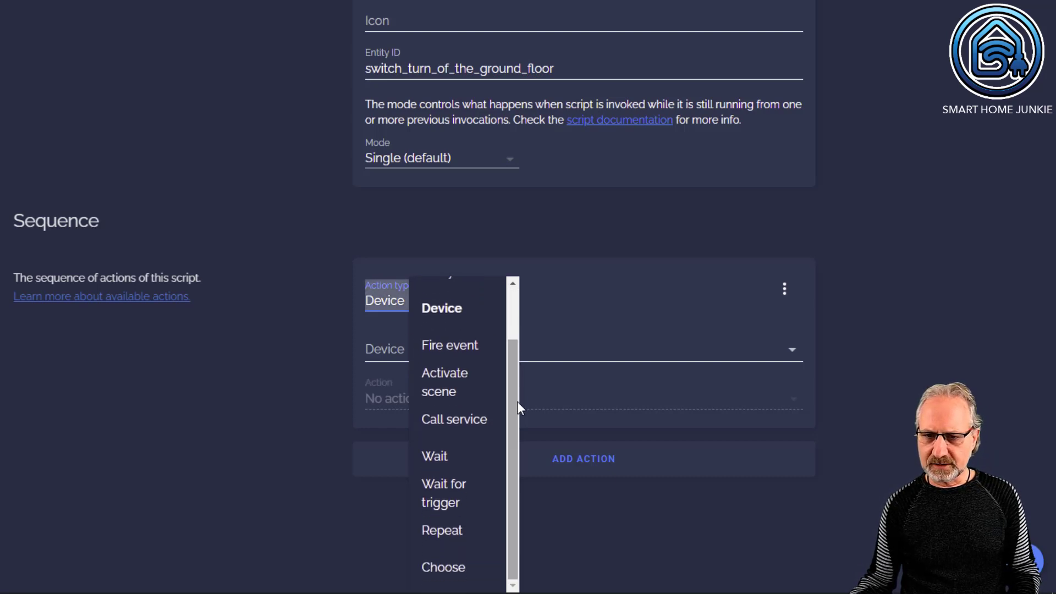
left_click(453, 419)
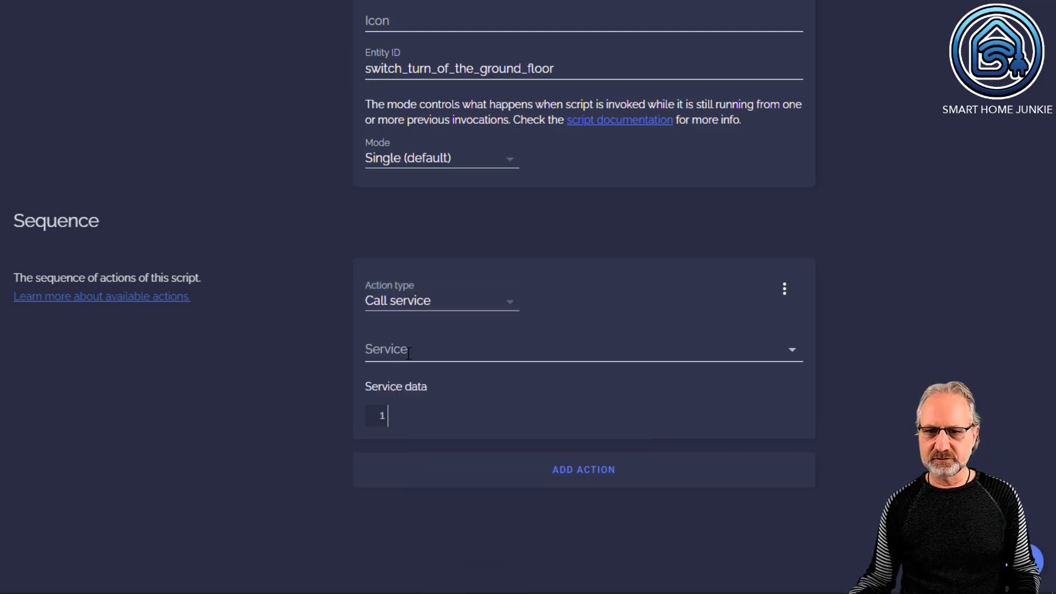
type("ligh")
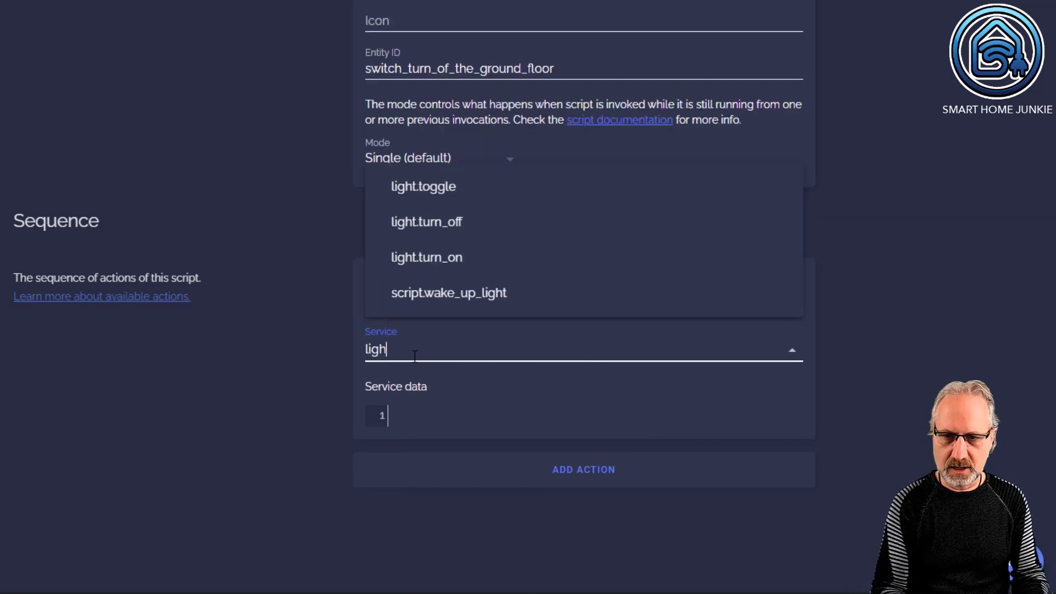
left_click(427, 222)
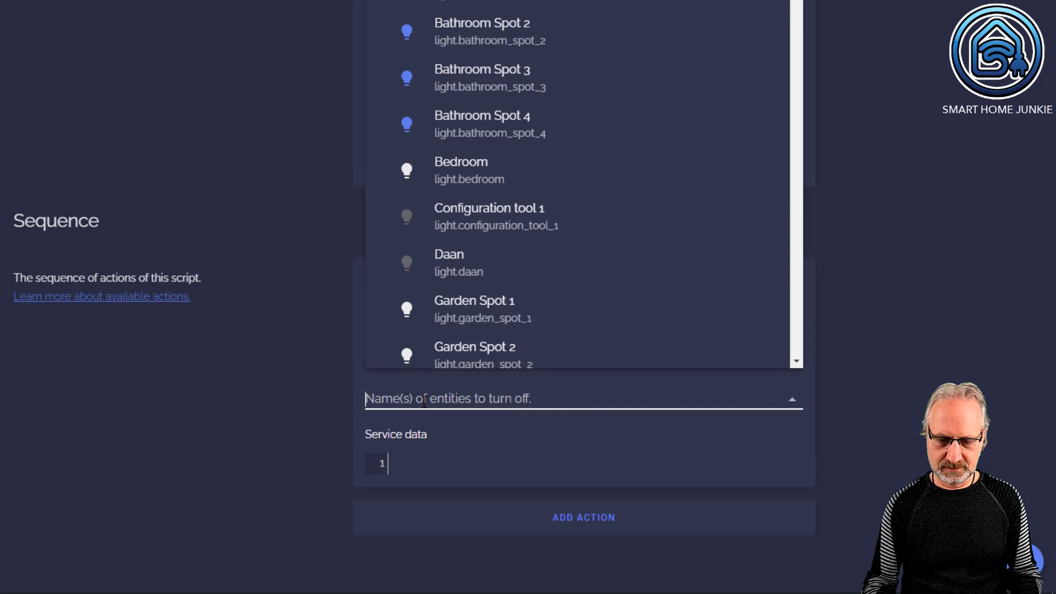
type("light.li")
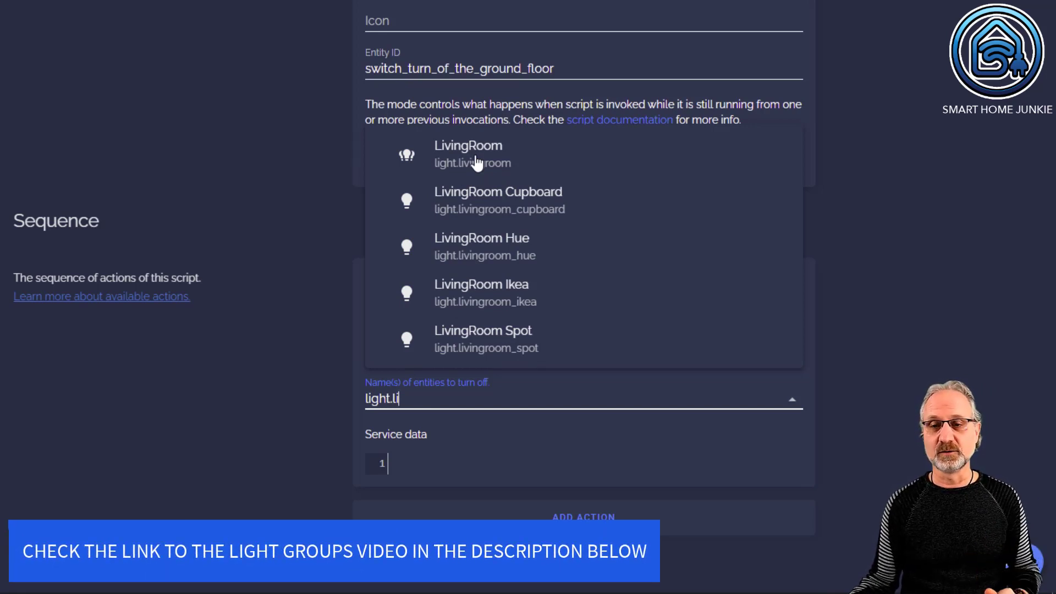
left_click(468, 154)
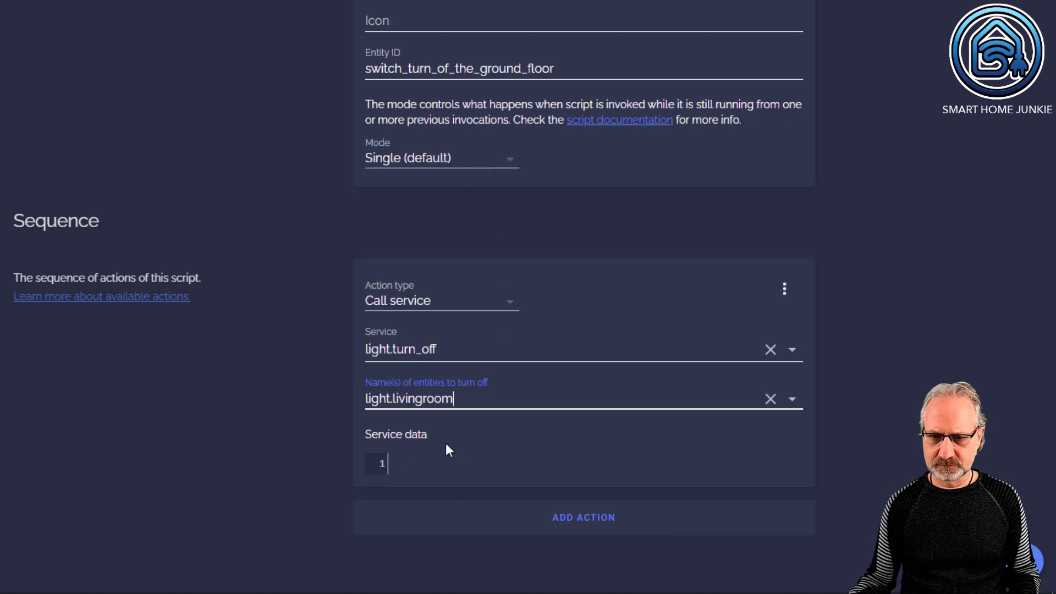
mouse_move(473, 418)
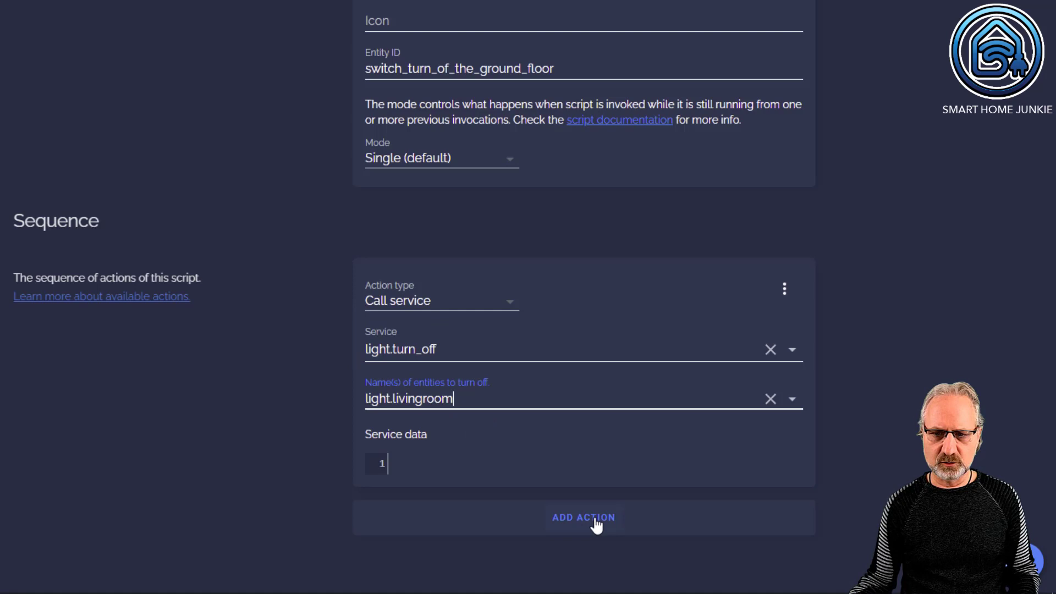
Add a second action calling light.turn_off on the Garden Spots light group
left_click(583, 517)
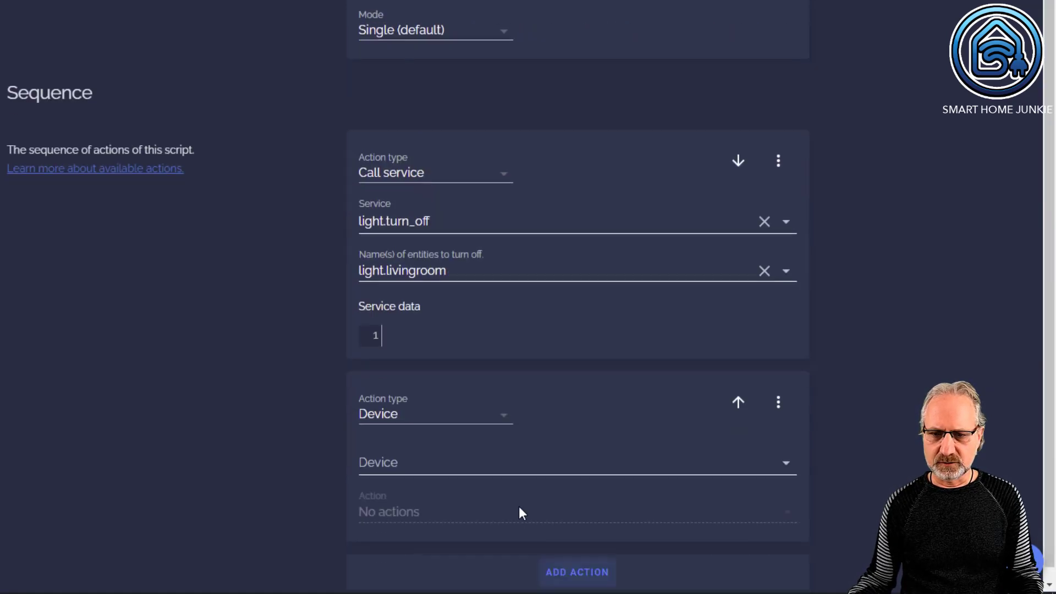
left_click(433, 414)
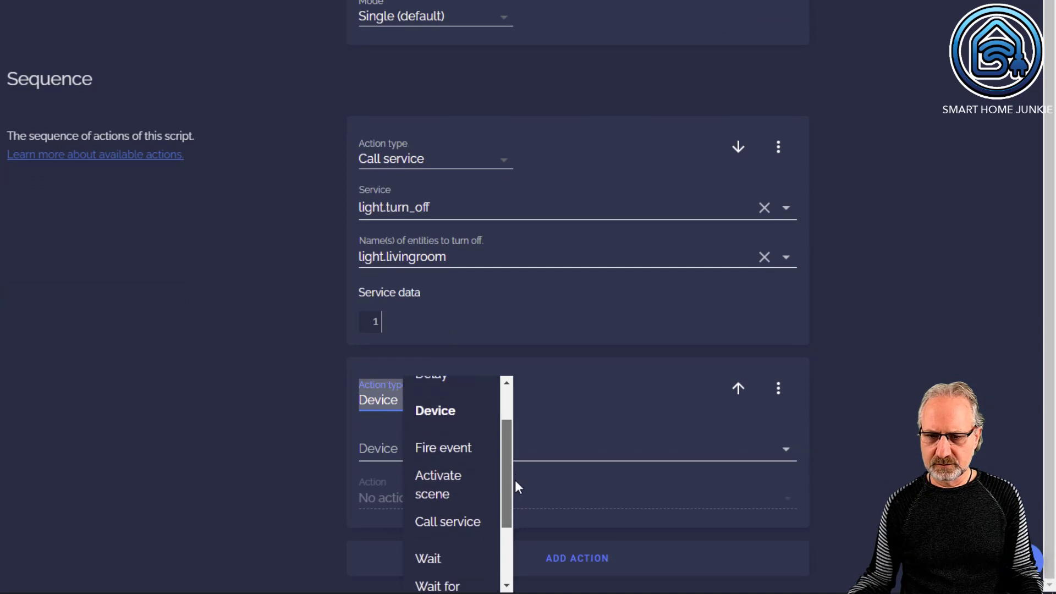
left_click(446, 521)
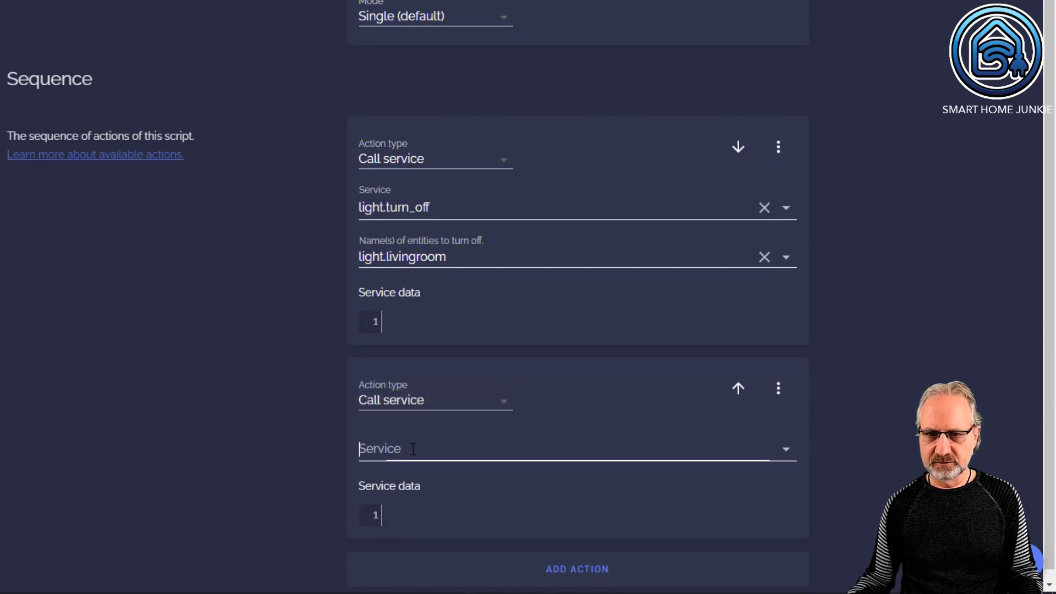
type("ligh")
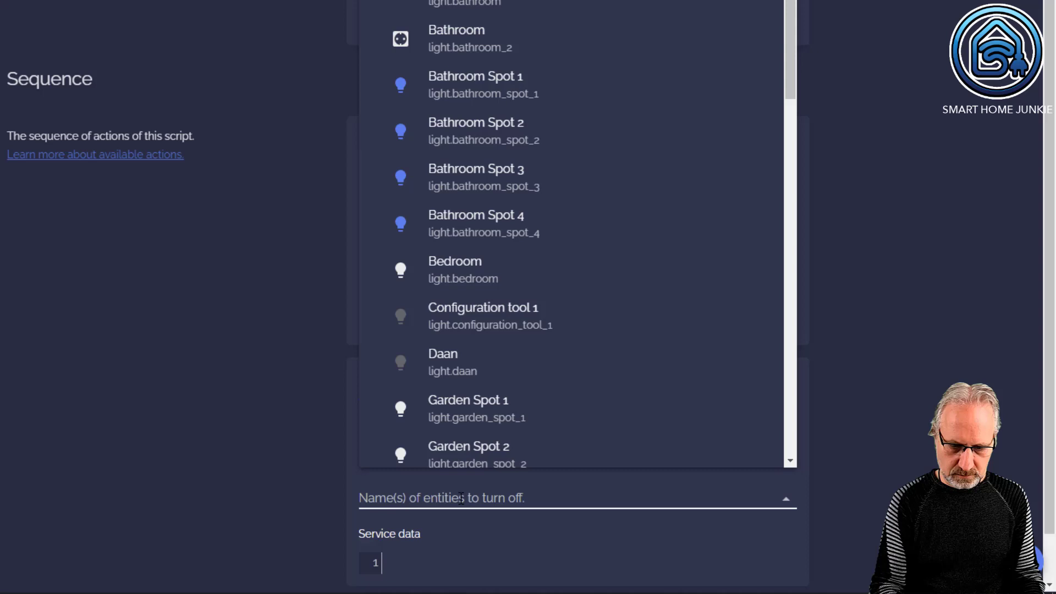
type("garde")
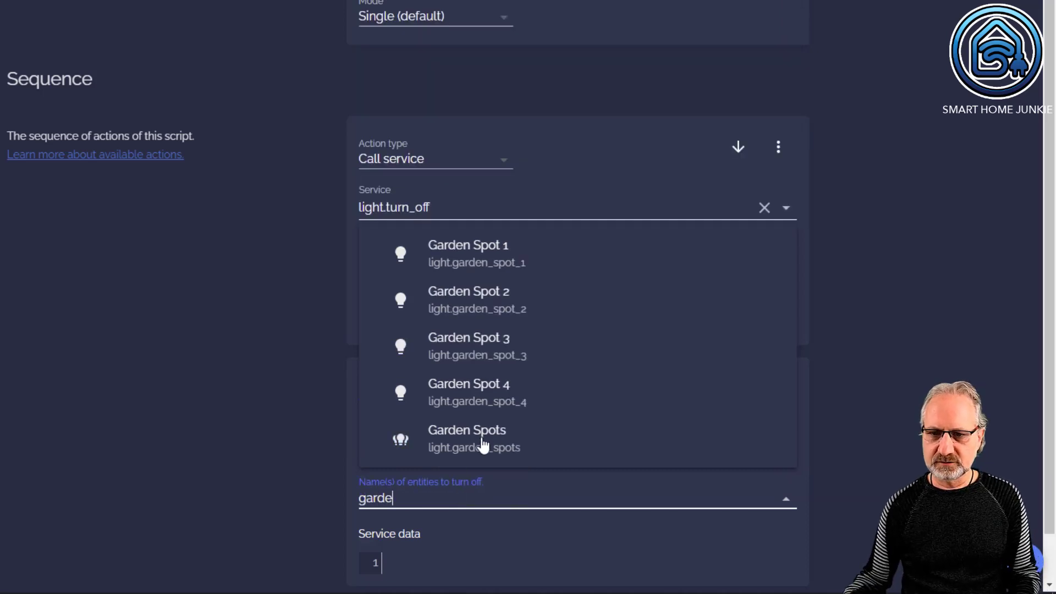
left_click(466, 438)
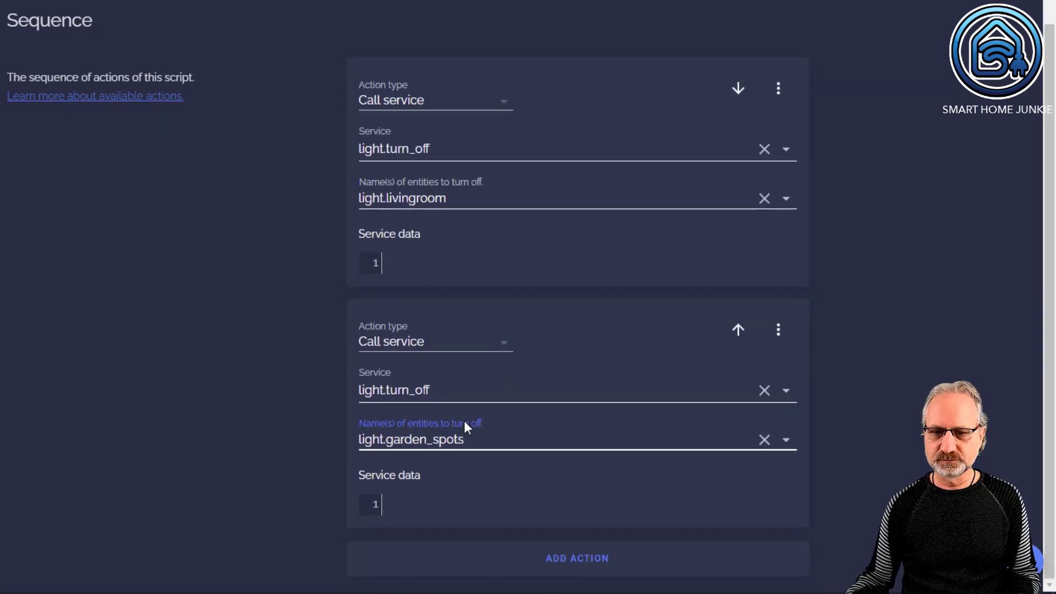
Add a third Device action that turns off Garden Wreath, then add an empty fourth action
left_click(577, 574)
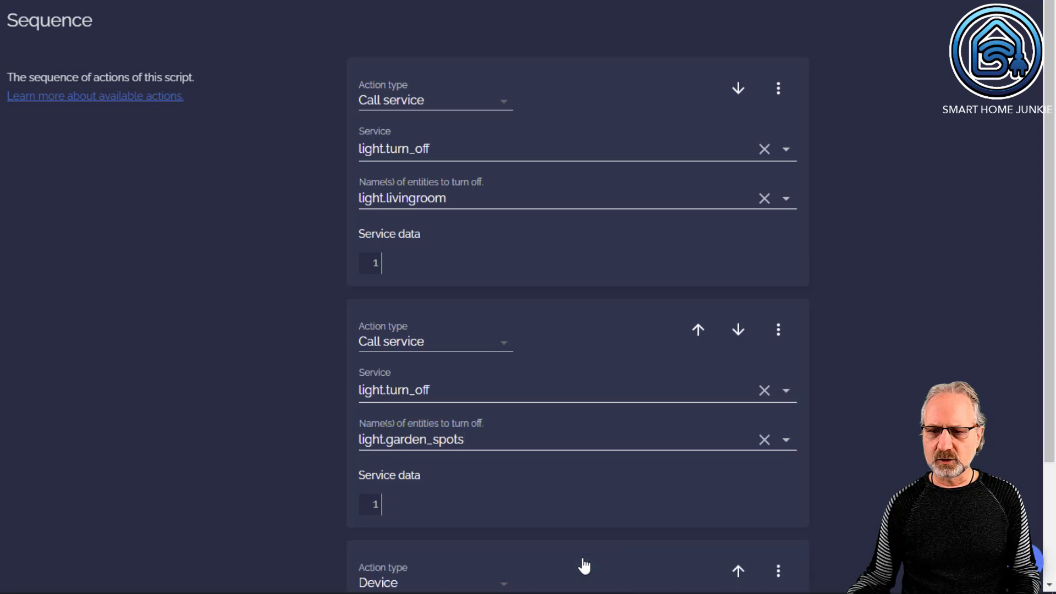
scroll("down", 3)
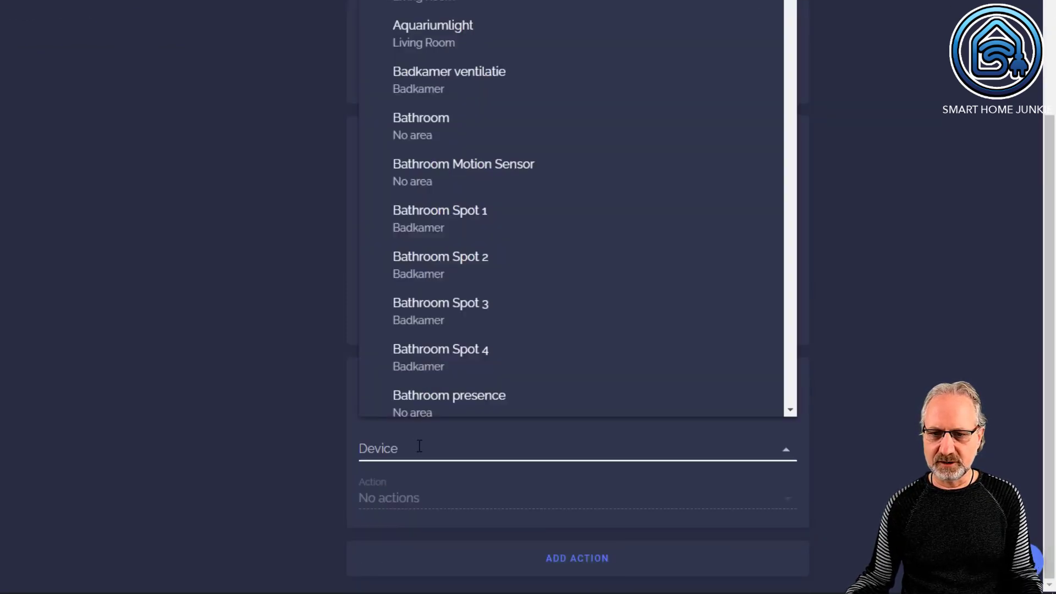
type("wrea")
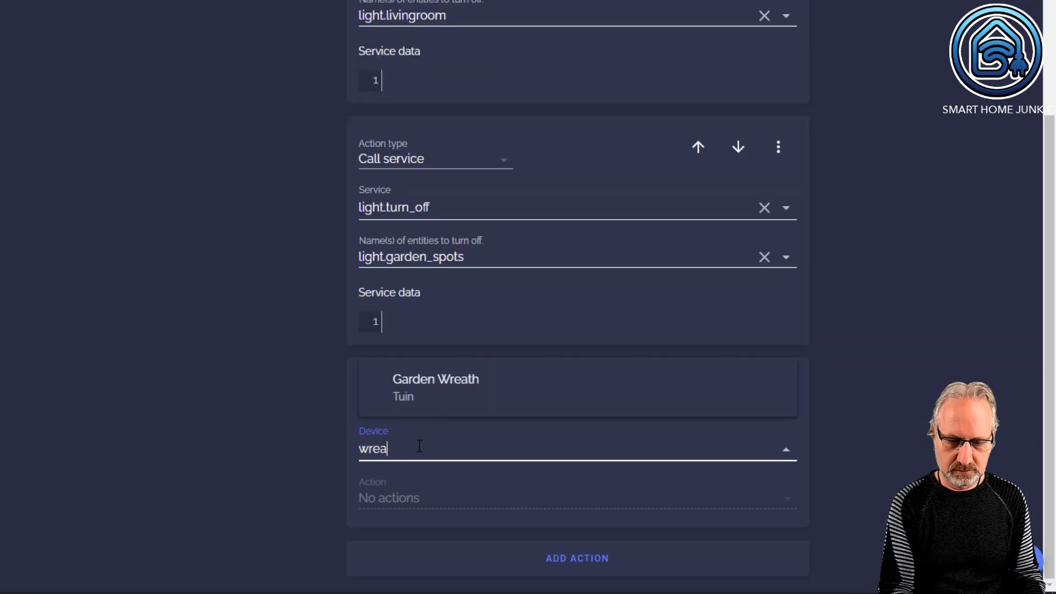
type("th")
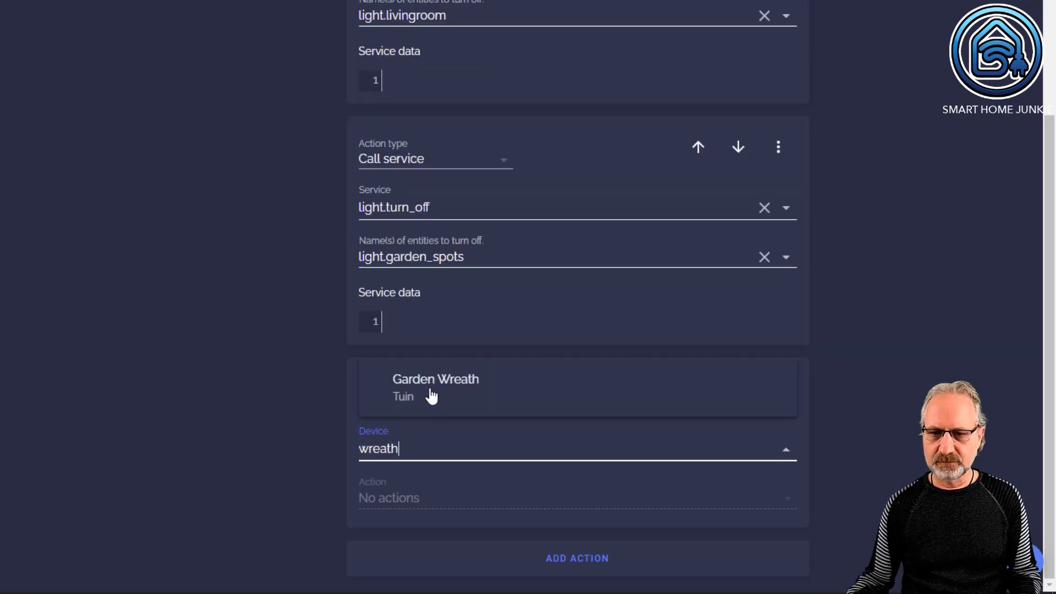
left_click(435, 387)
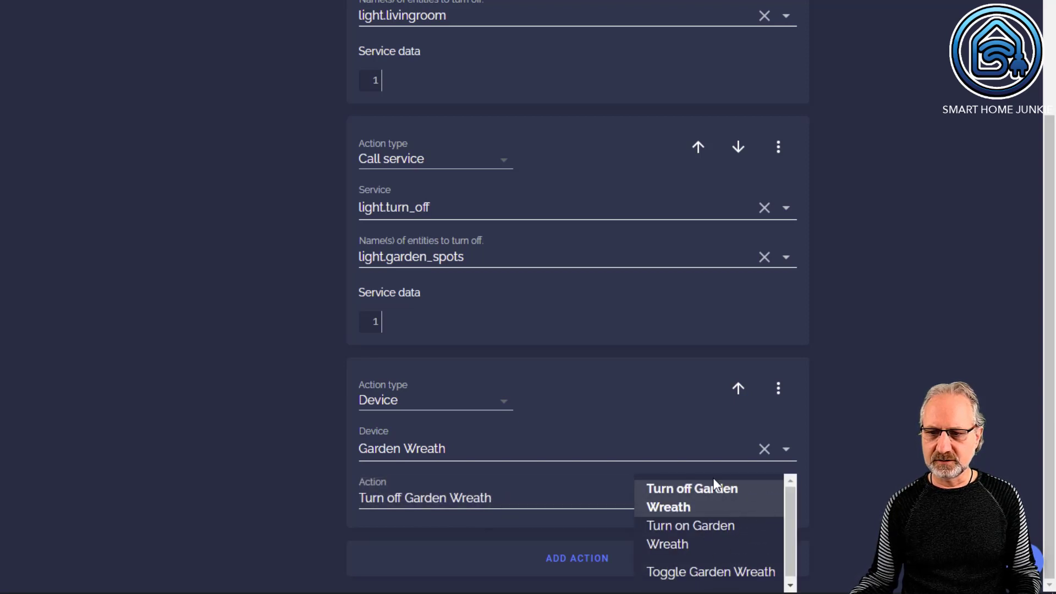
left_click(692, 497)
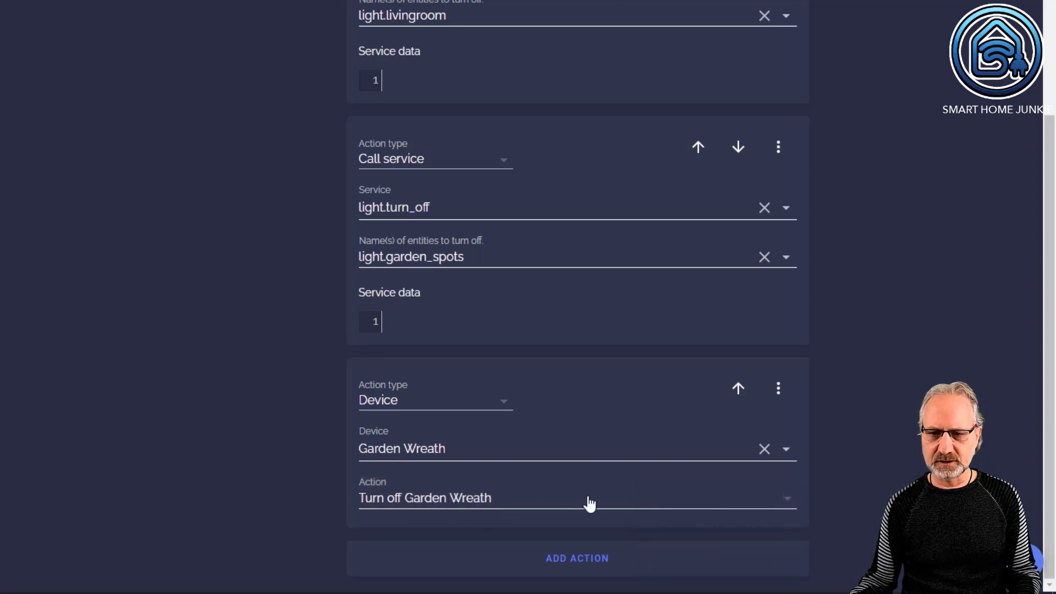
mouse_move(532, 499)
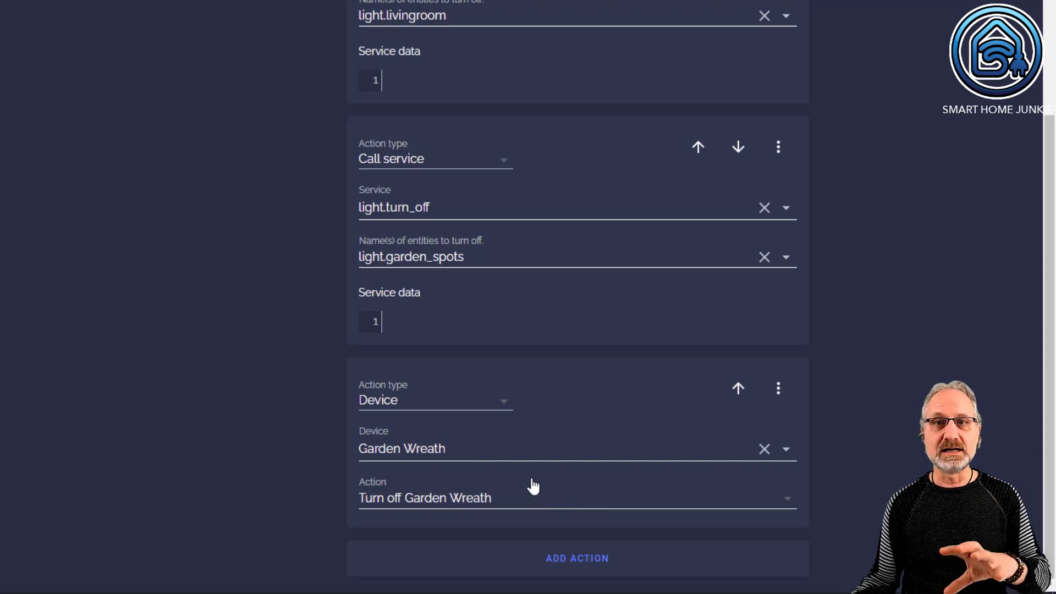
left_click(578, 559)
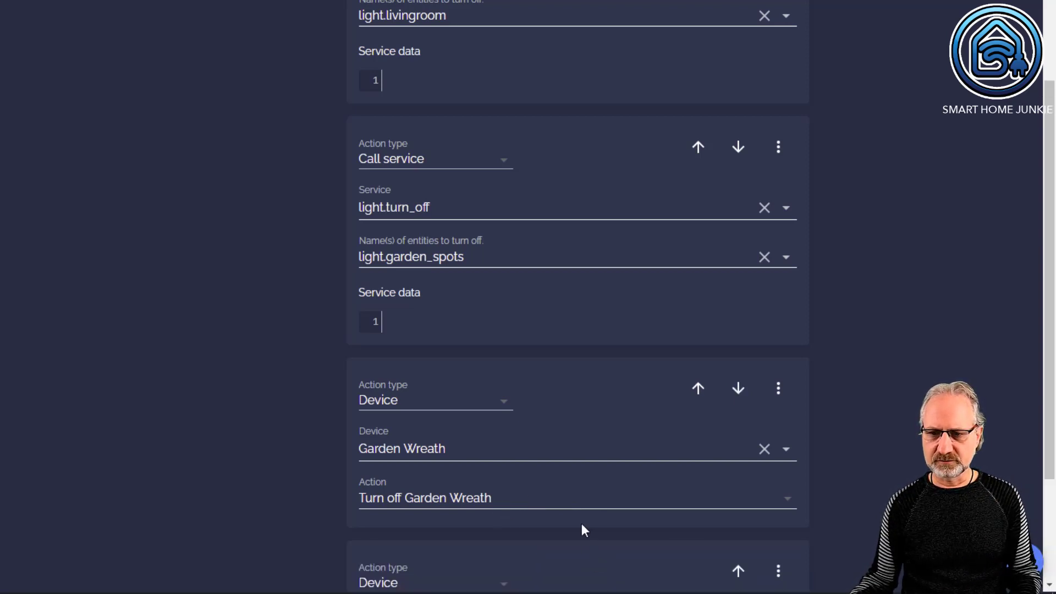
Make the fourth action call climate.set_temperature on the Livingroom thermostat with temperature service data
scroll("down", 3)
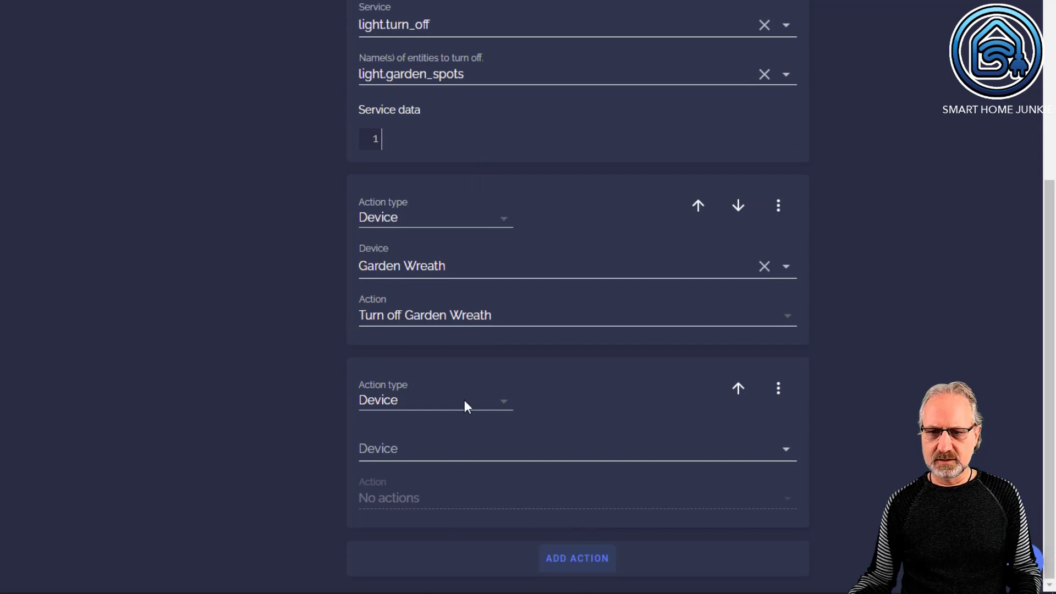
left_click(435, 400)
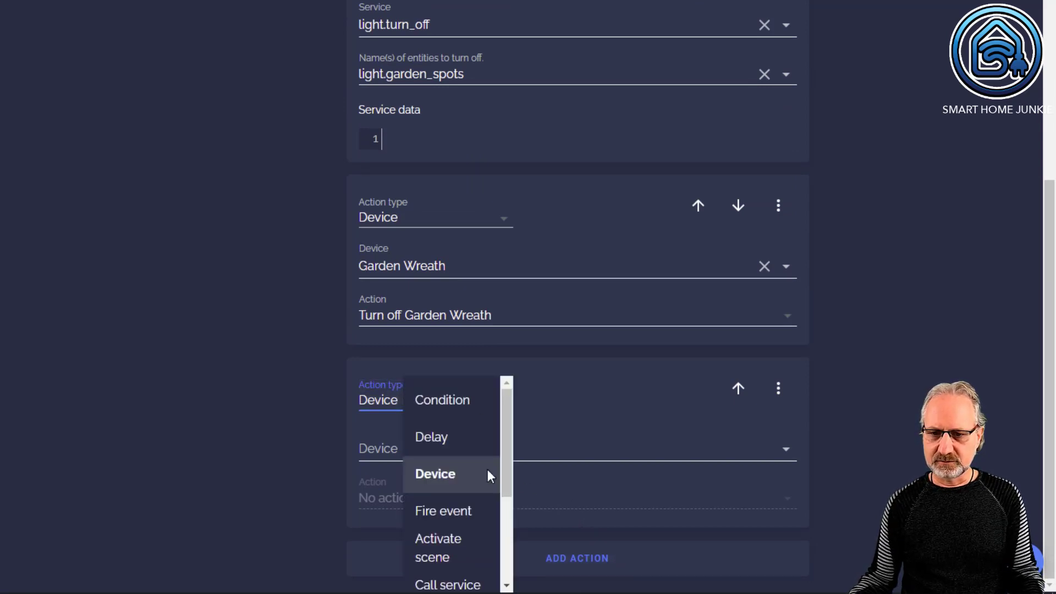
left_click(449, 583)
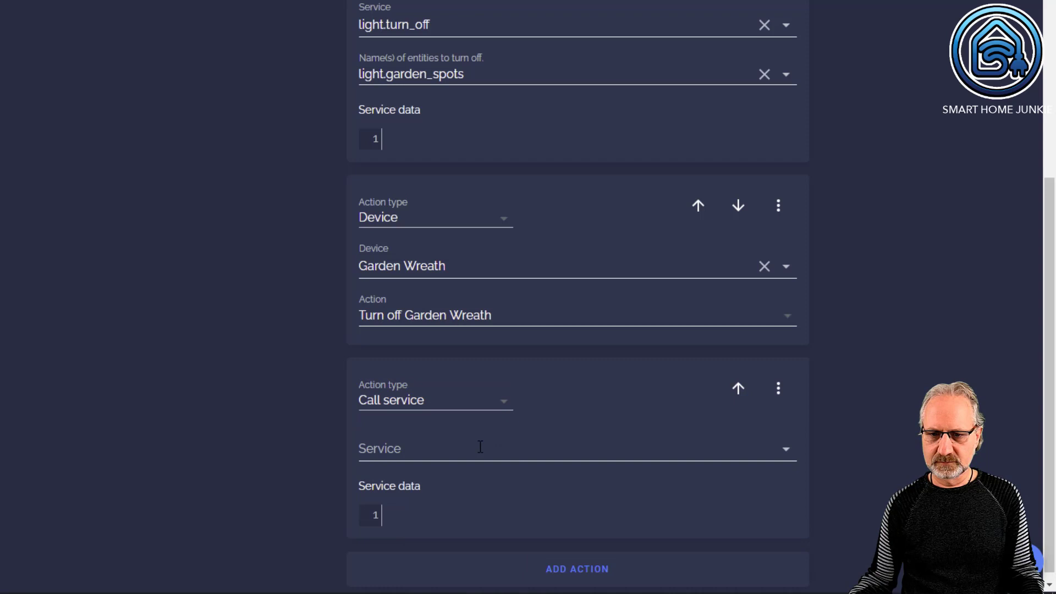
type("climate")
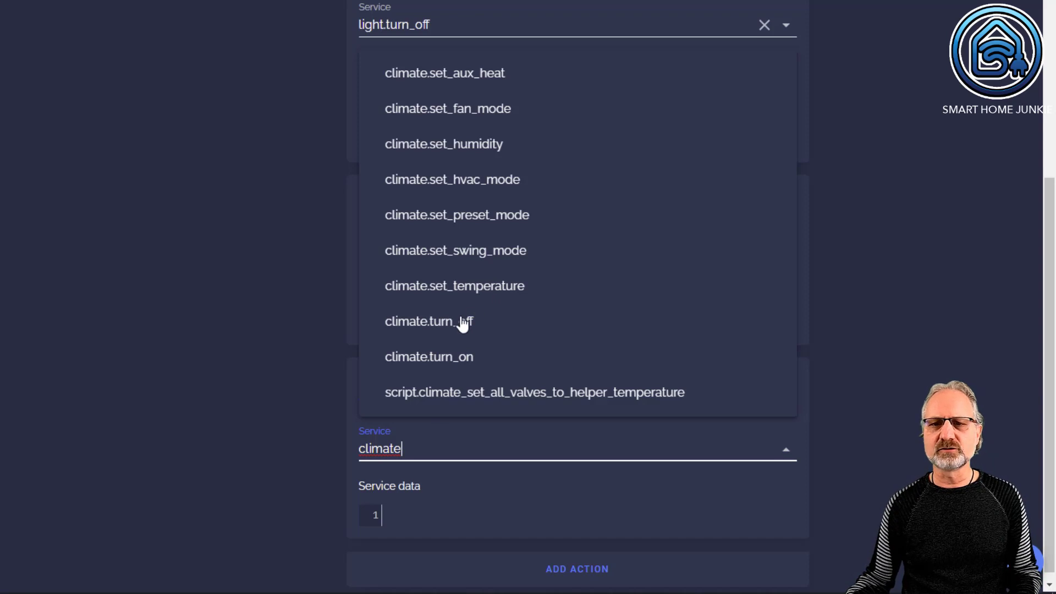
mouse_move(469, 299)
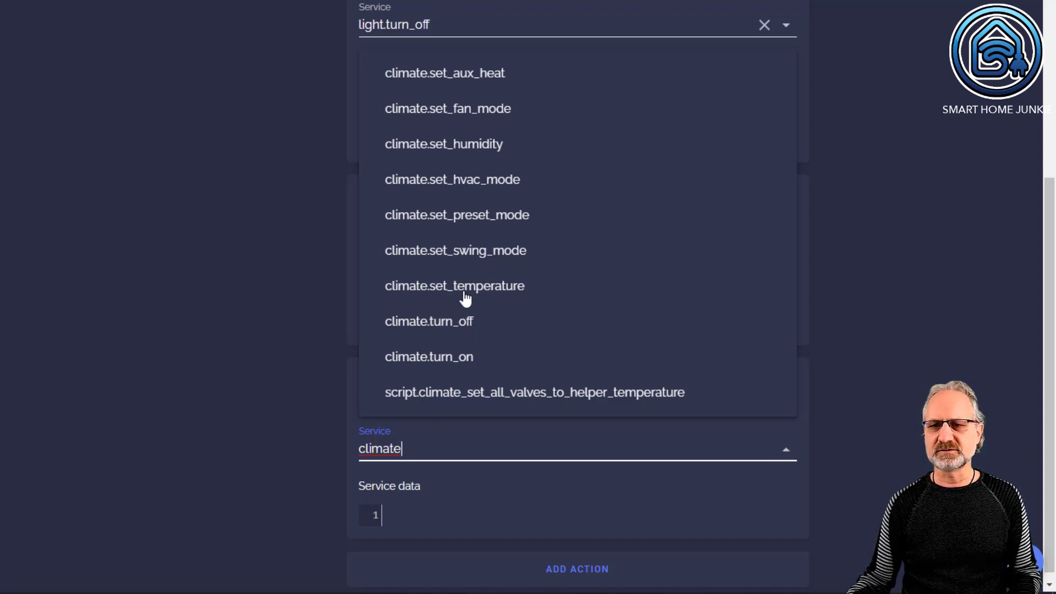
left_click(455, 286)
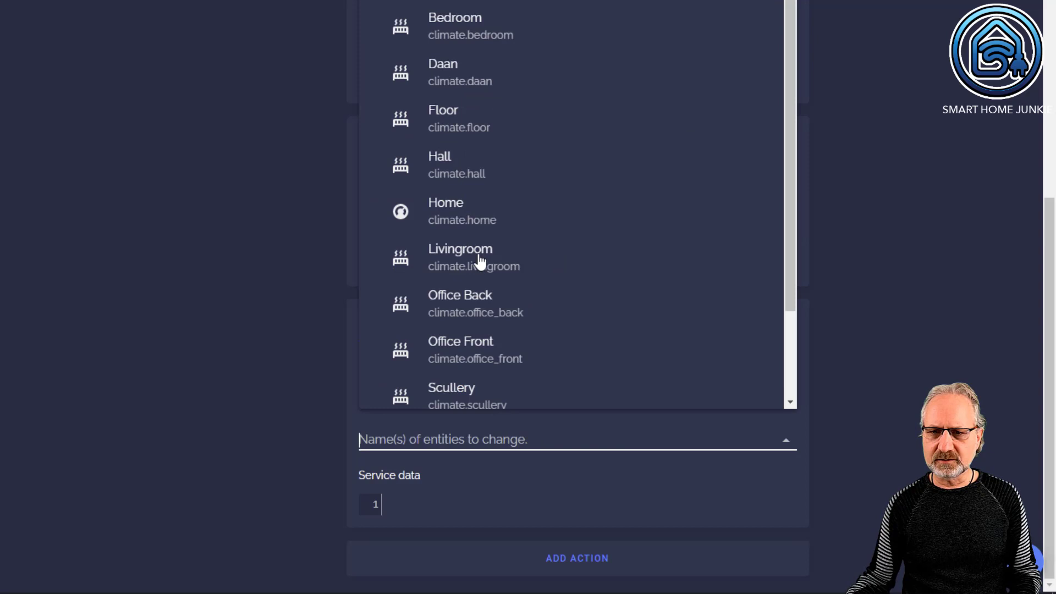
left_click(460, 257)
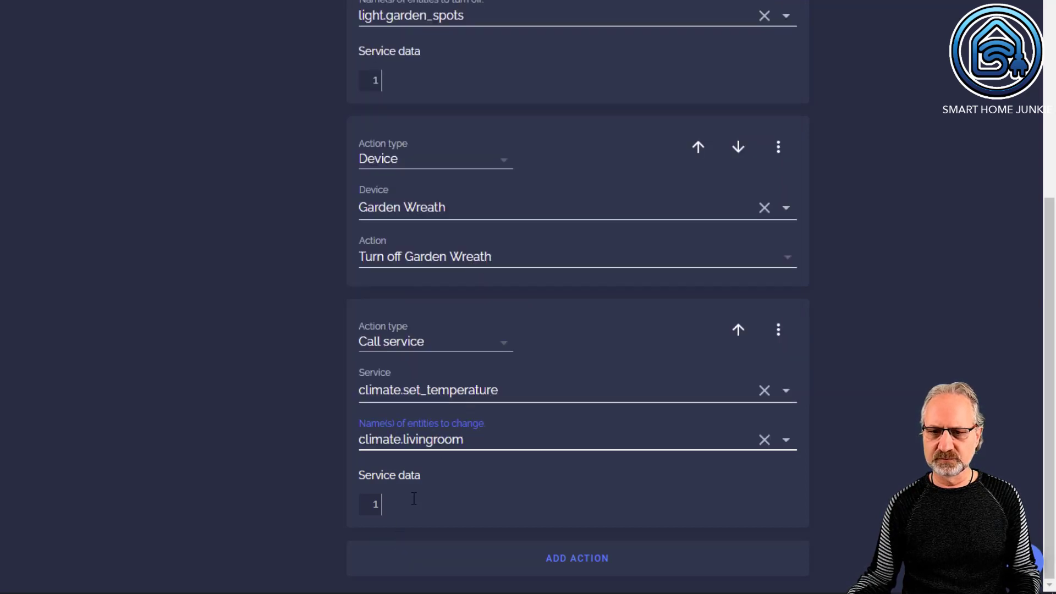
type("temperature: 1")
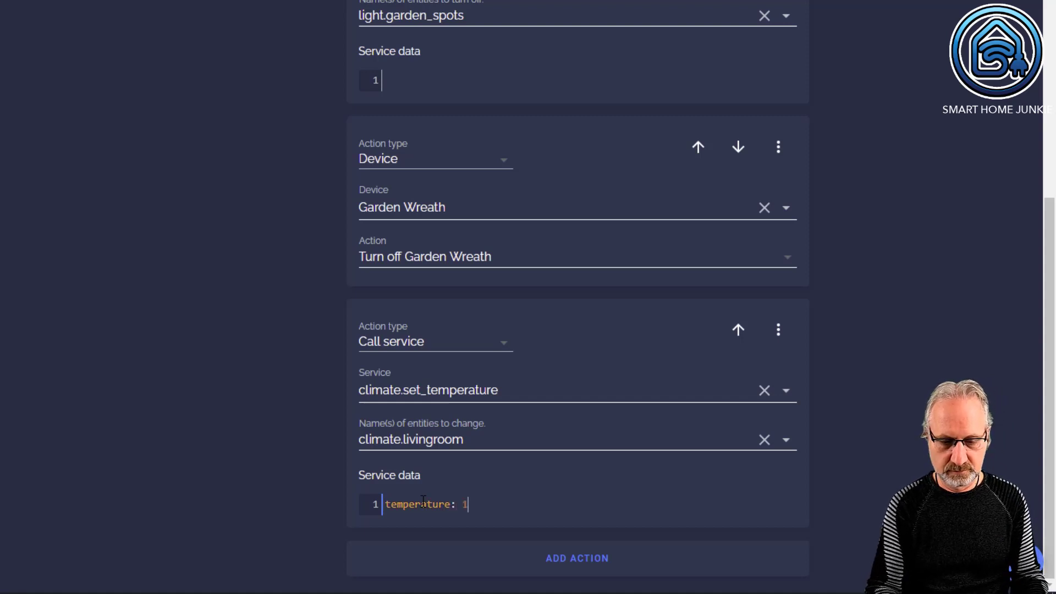
type("5")
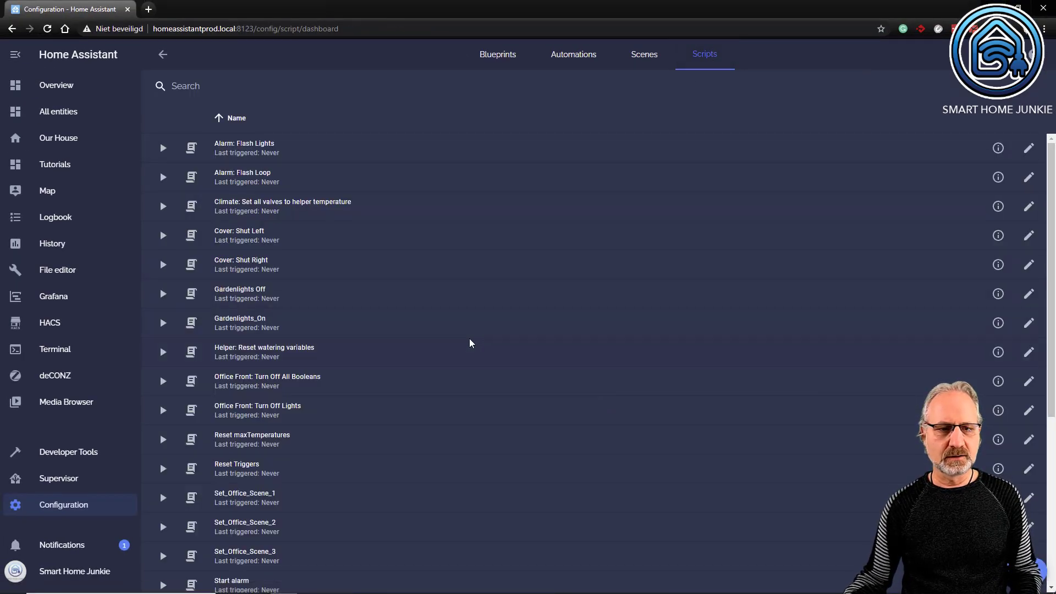
Leave the scripts list and go to the Tutorials dashboard
scroll("down", 3)
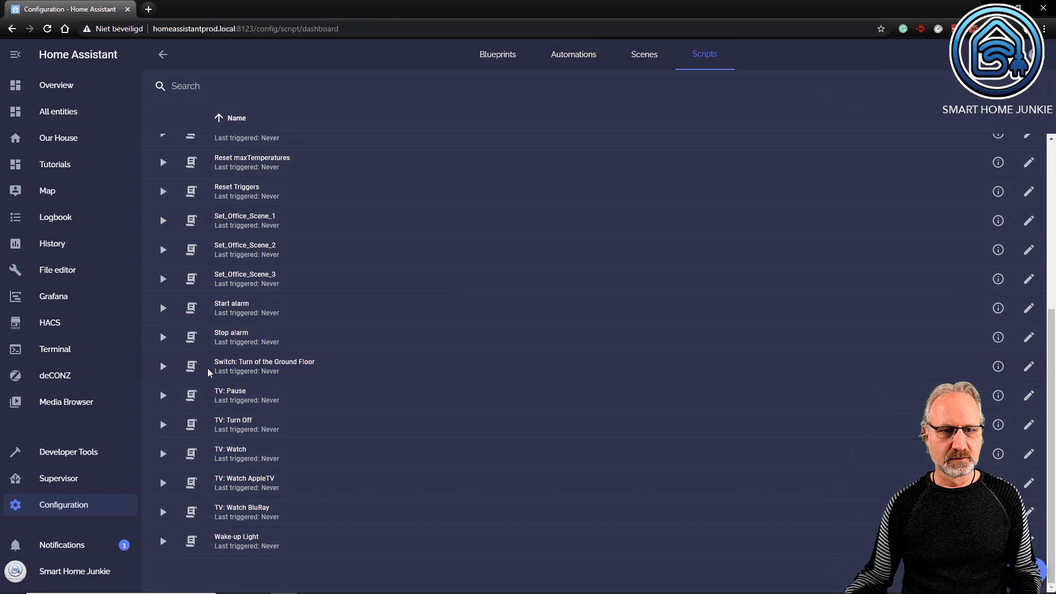
mouse_move(159, 369)
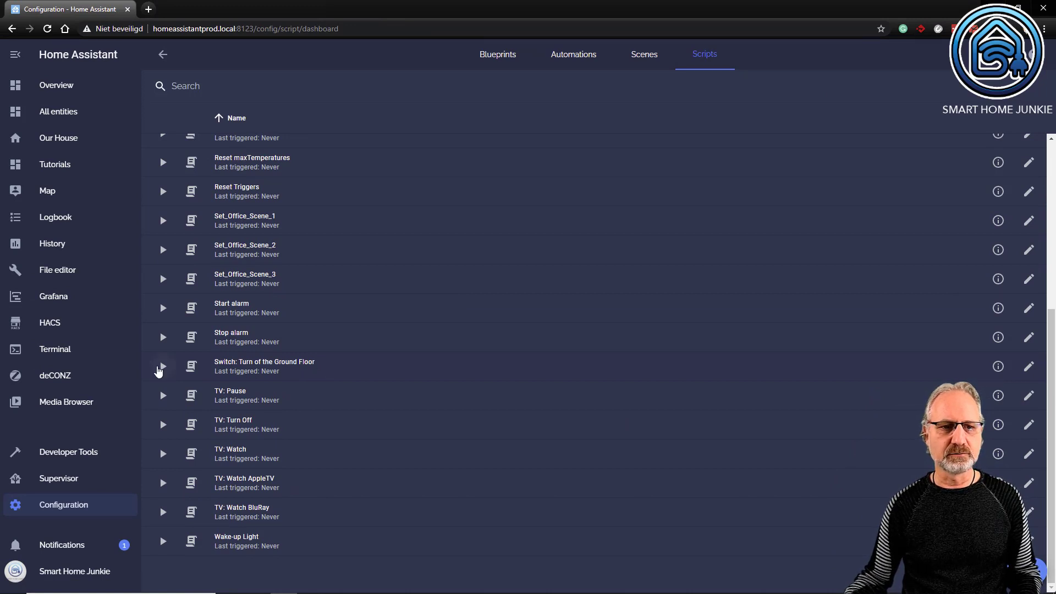
mouse_move(162, 366)
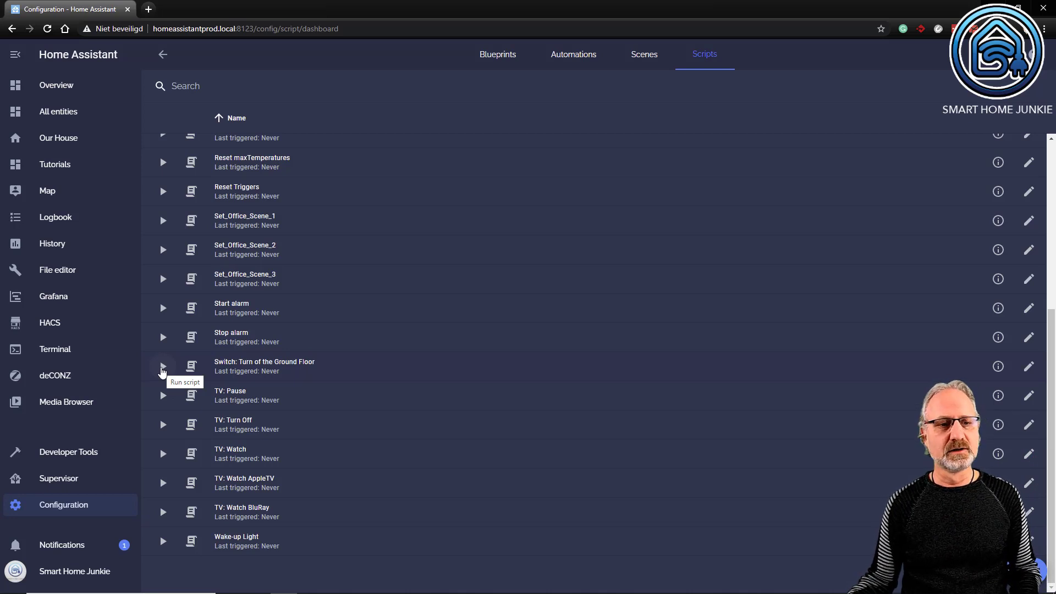
mouse_move(163, 426)
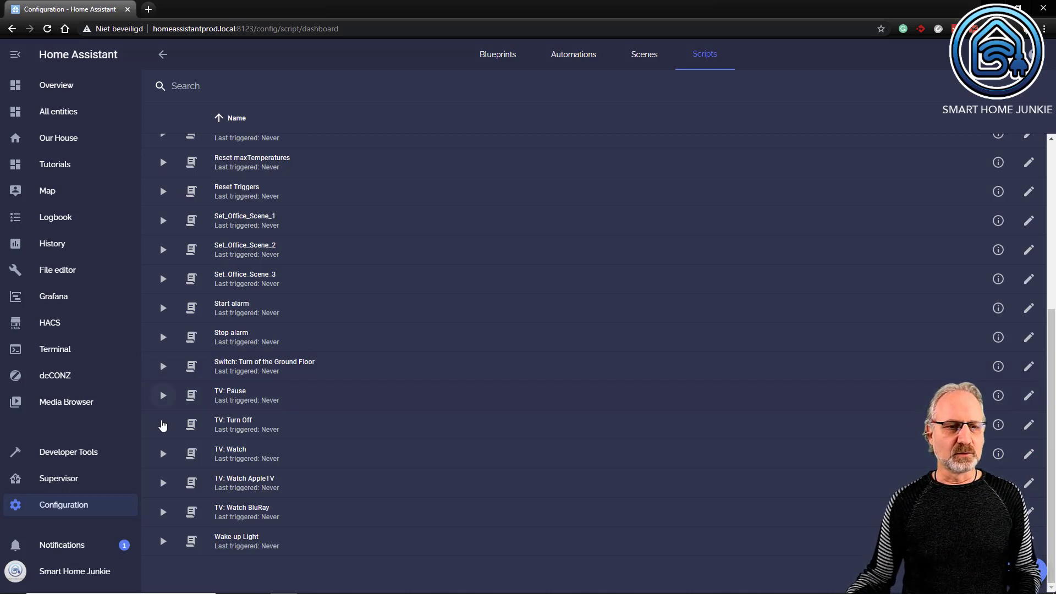
mouse_move(322, 379)
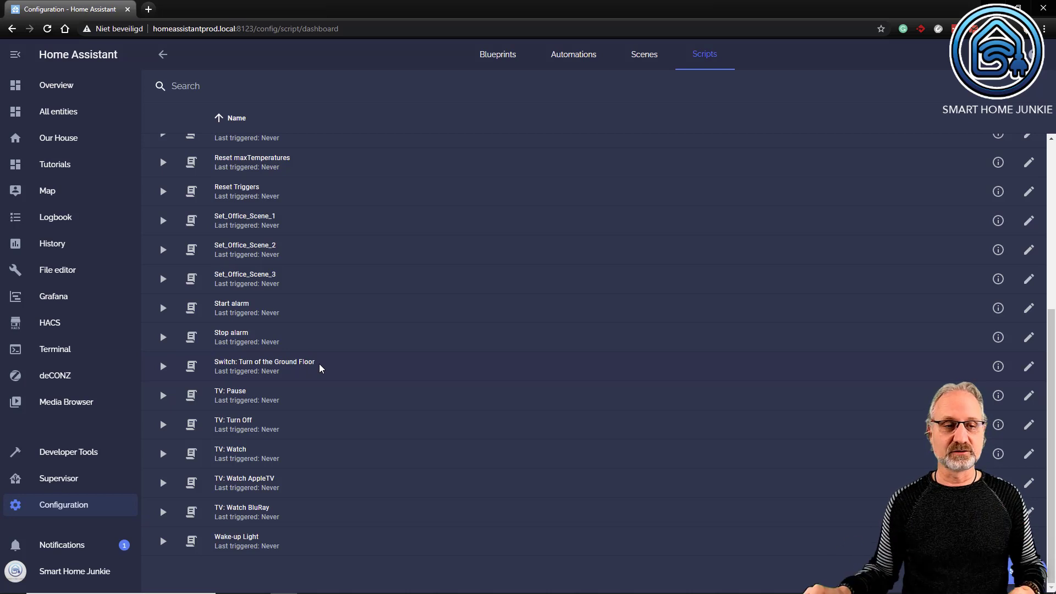
mouse_move(58, 112)
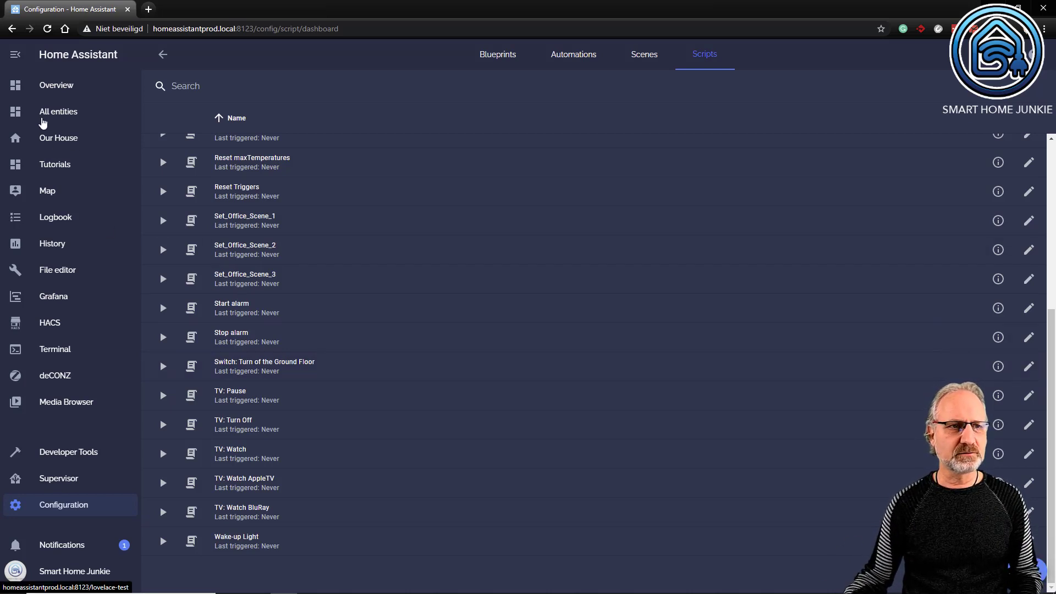
left_click(55, 164)
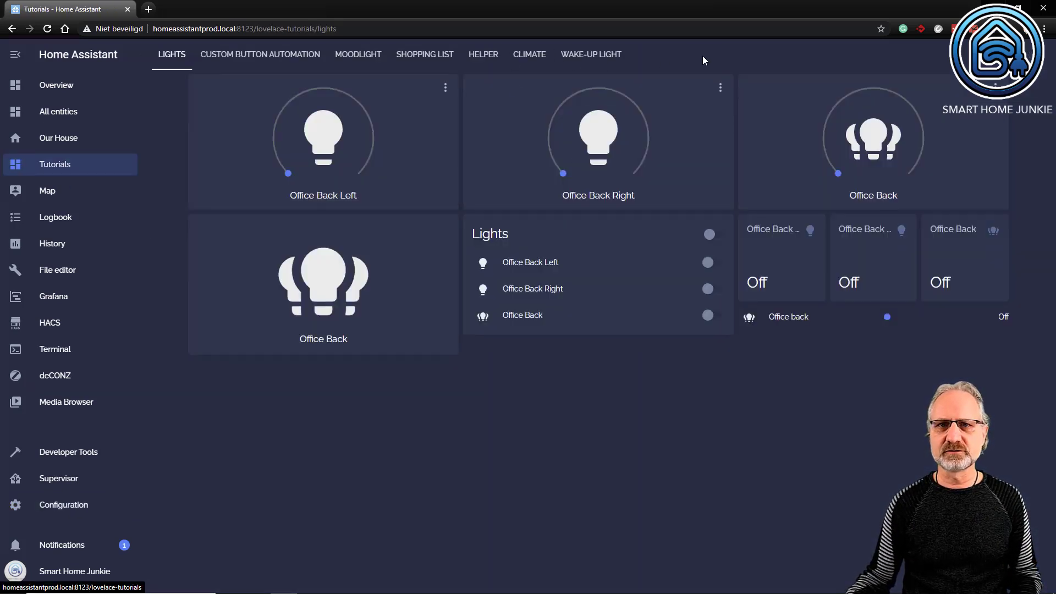
Edit the Tutorials dashboard and add a new view titled SCRIPT
left_click(1033, 55)
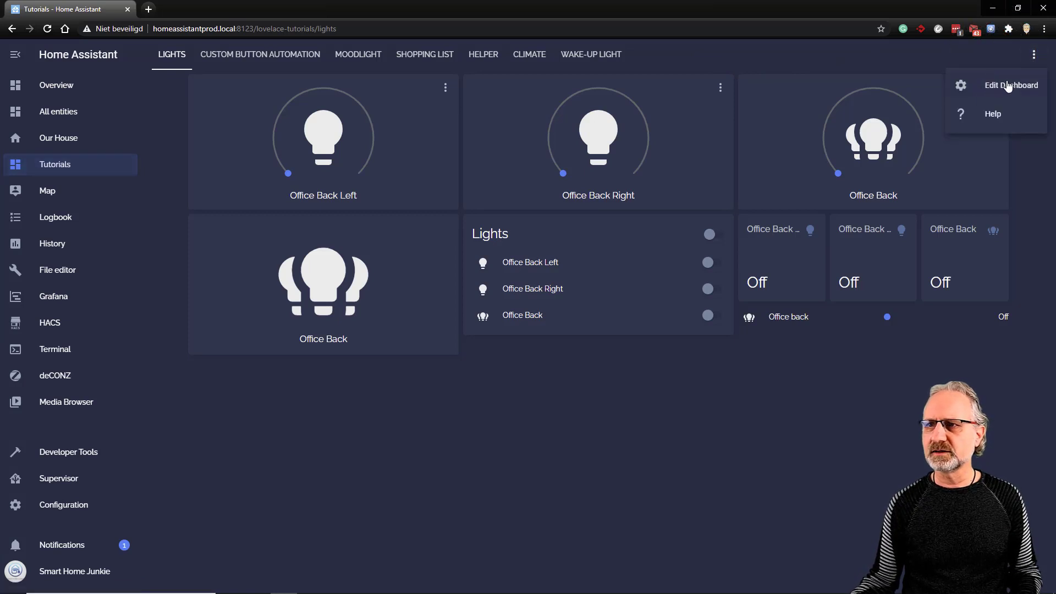
mouse_move(1033, 55)
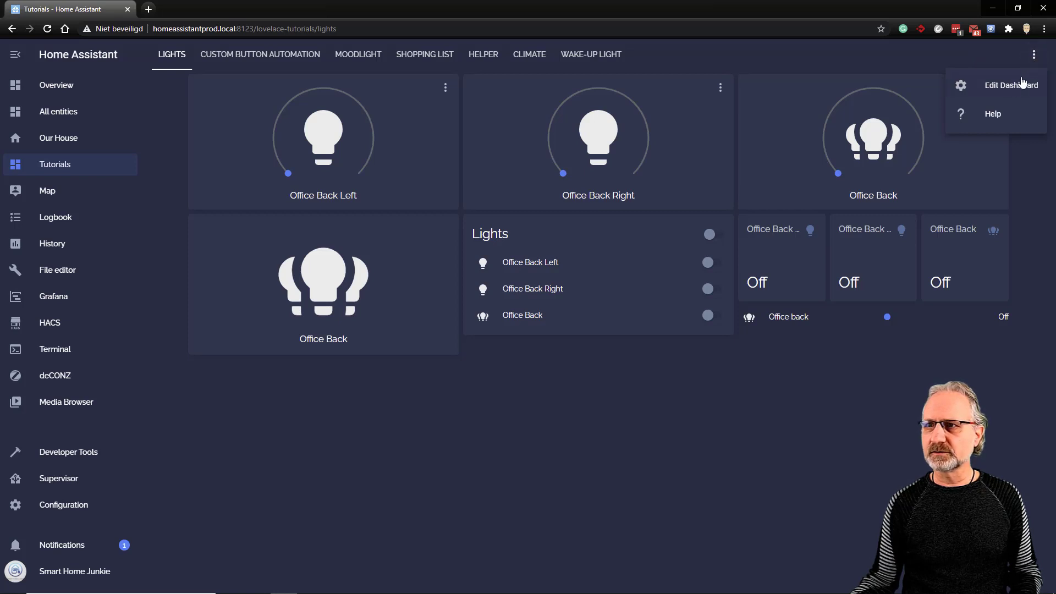
left_click(1012, 85)
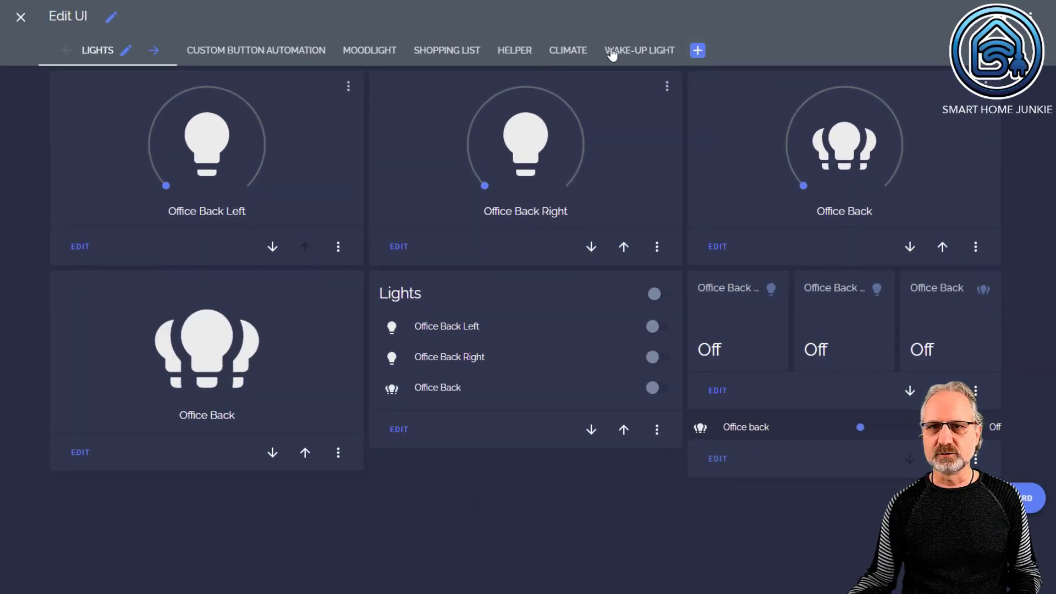
left_click(697, 50)
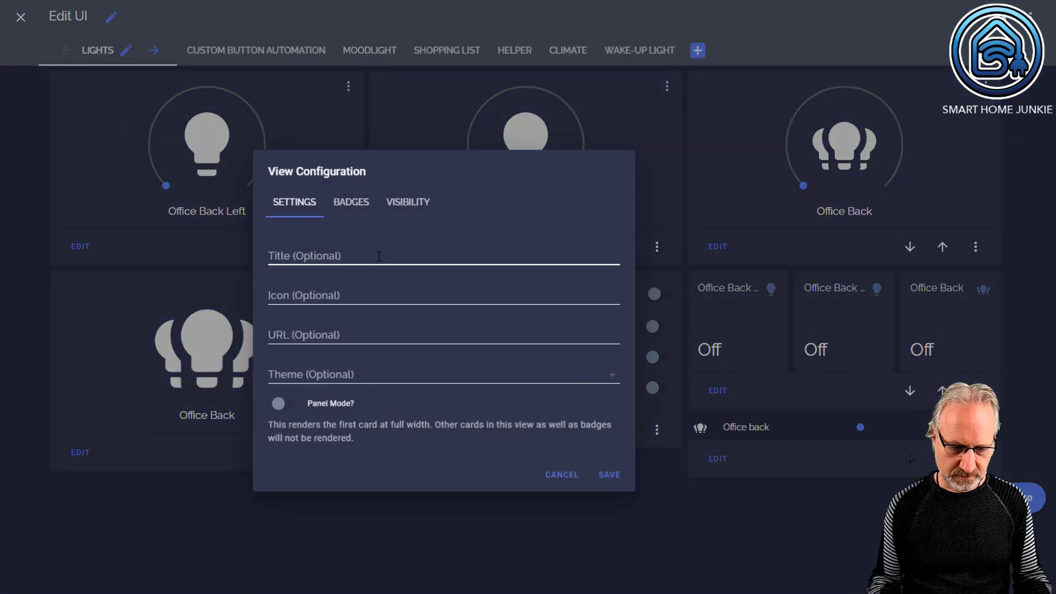
type("SCRIPT")
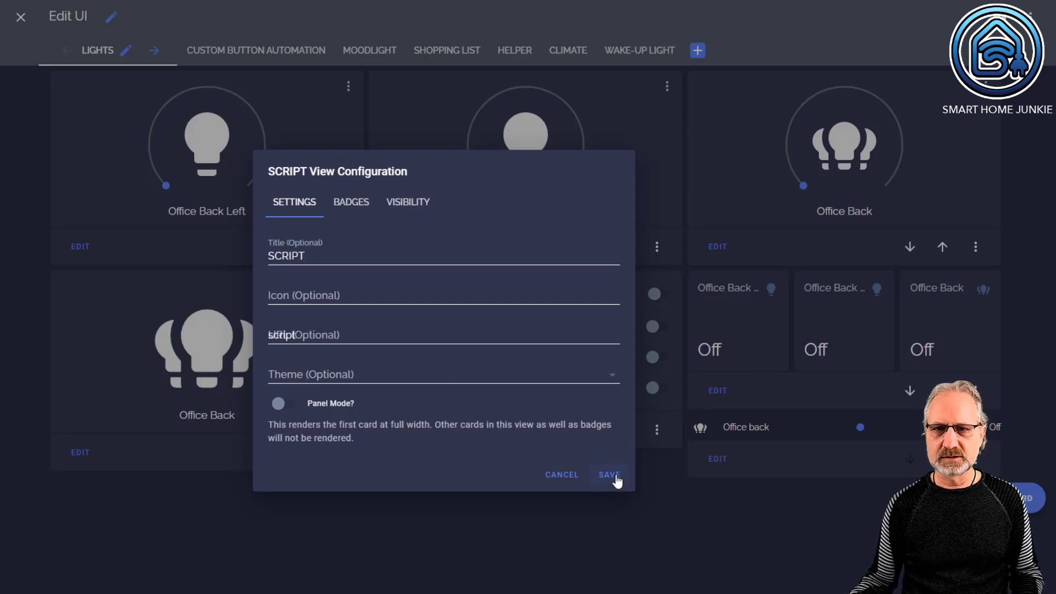
left_click(609, 475)
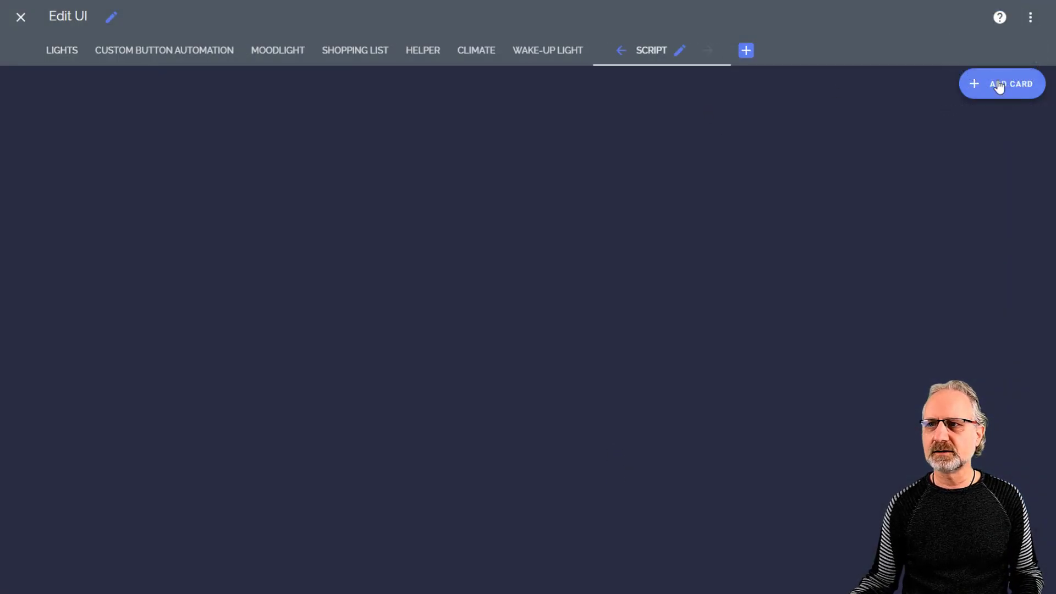
Start adding a Button card to the SCRIPT view
left_click(1001, 83)
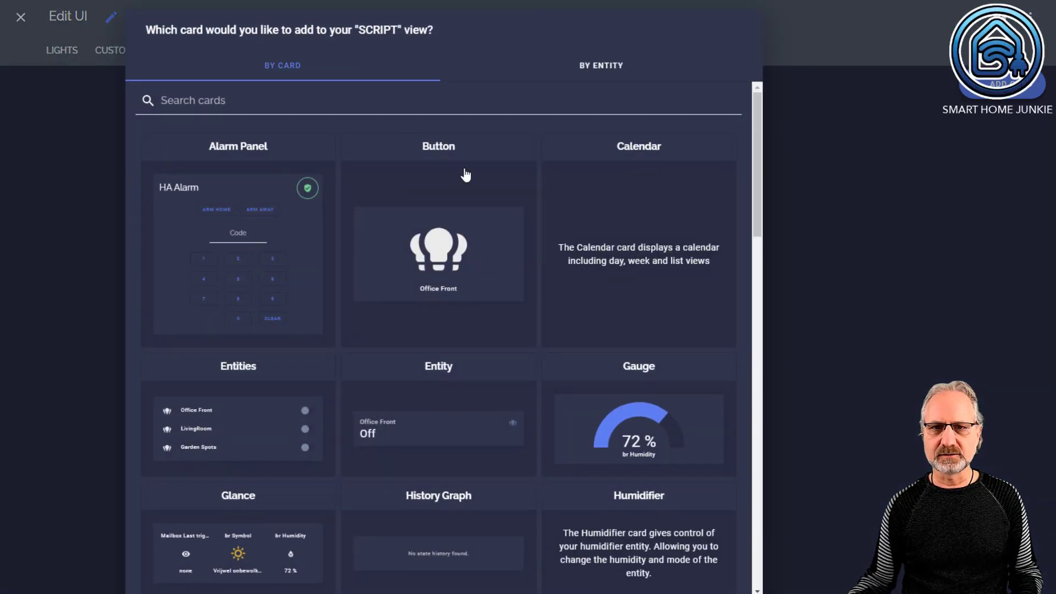
left_click(438, 254)
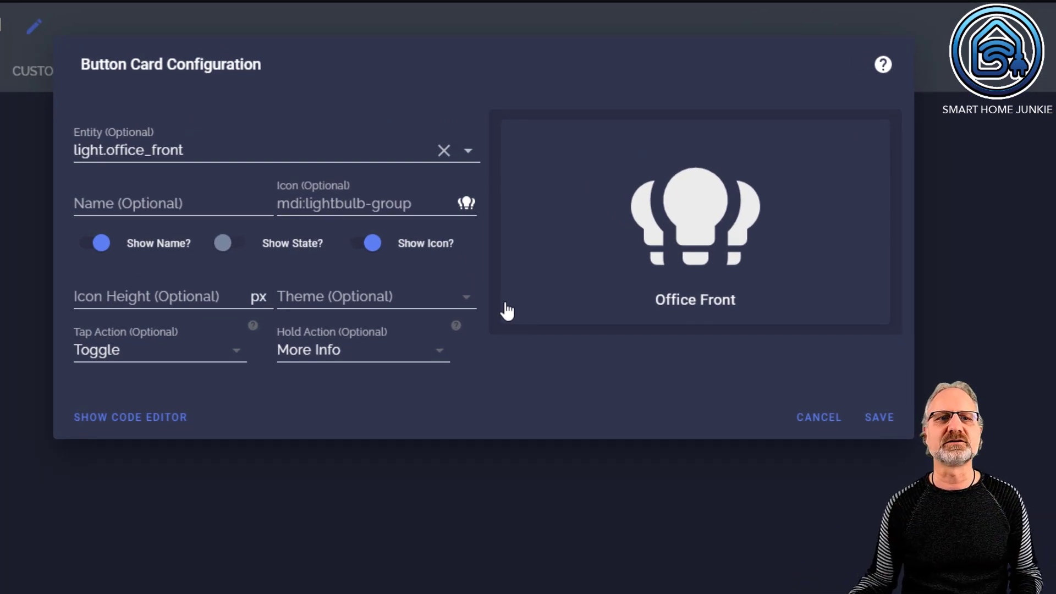
mouse_move(314, 150)
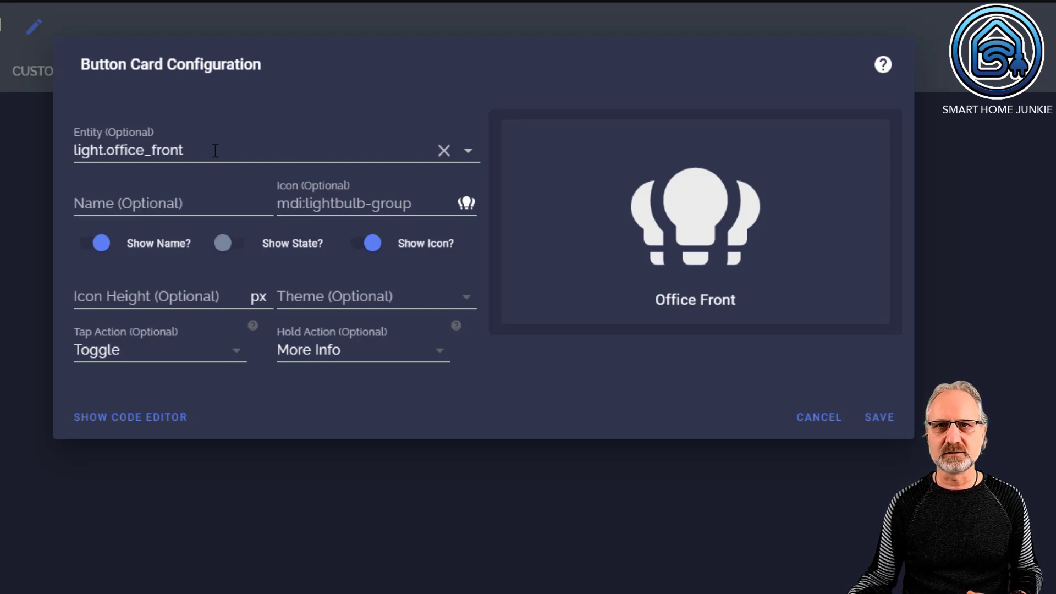
Point the button at script.switch_turn_of_the_ground_floor and set its icon to mdi:power
double_click(126, 150)
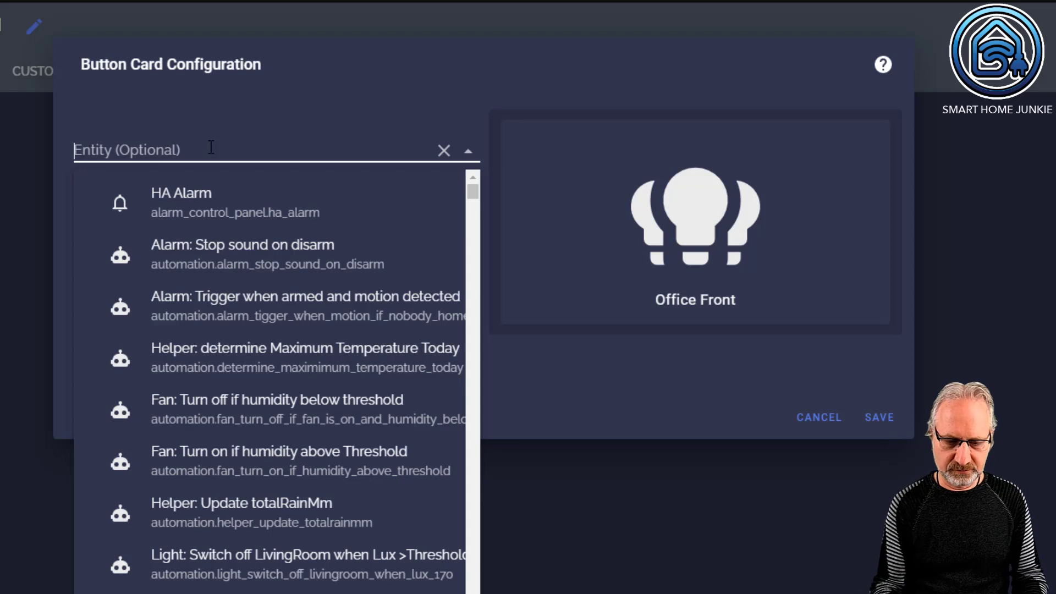
type("ground")
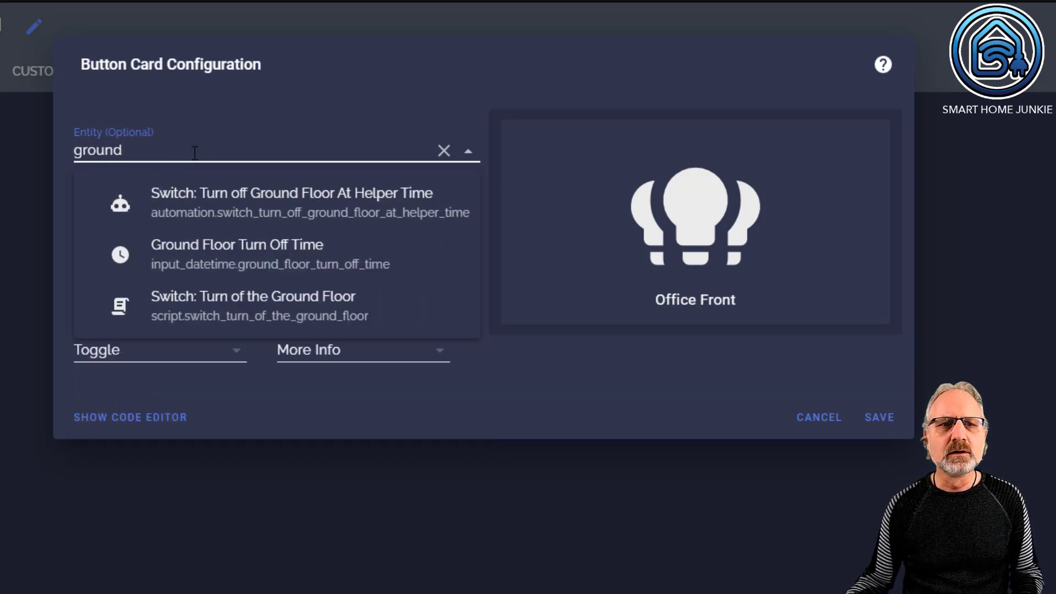
left_click(251, 306)
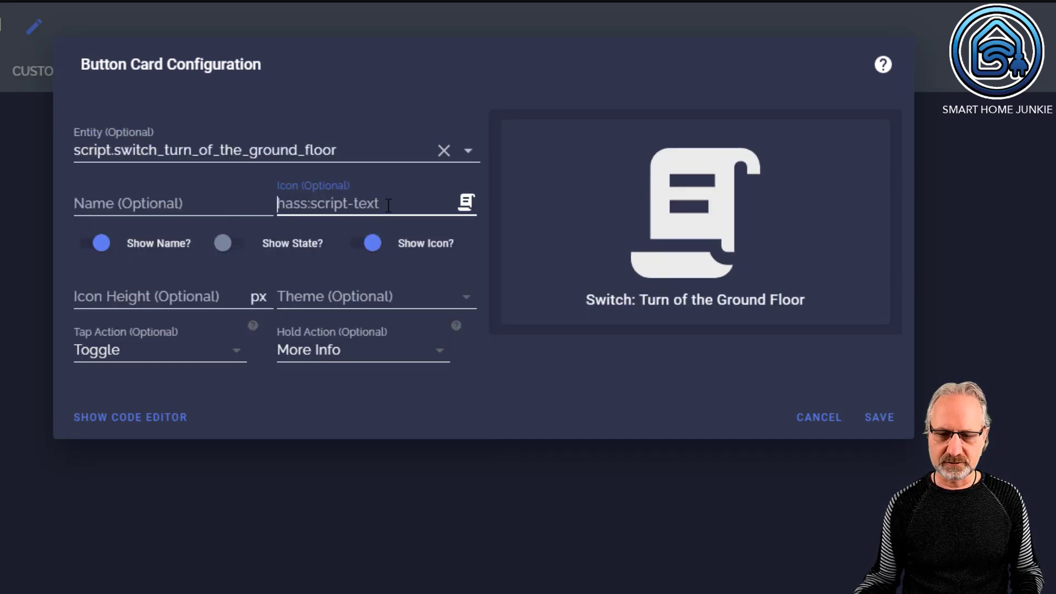
type("mdi:")
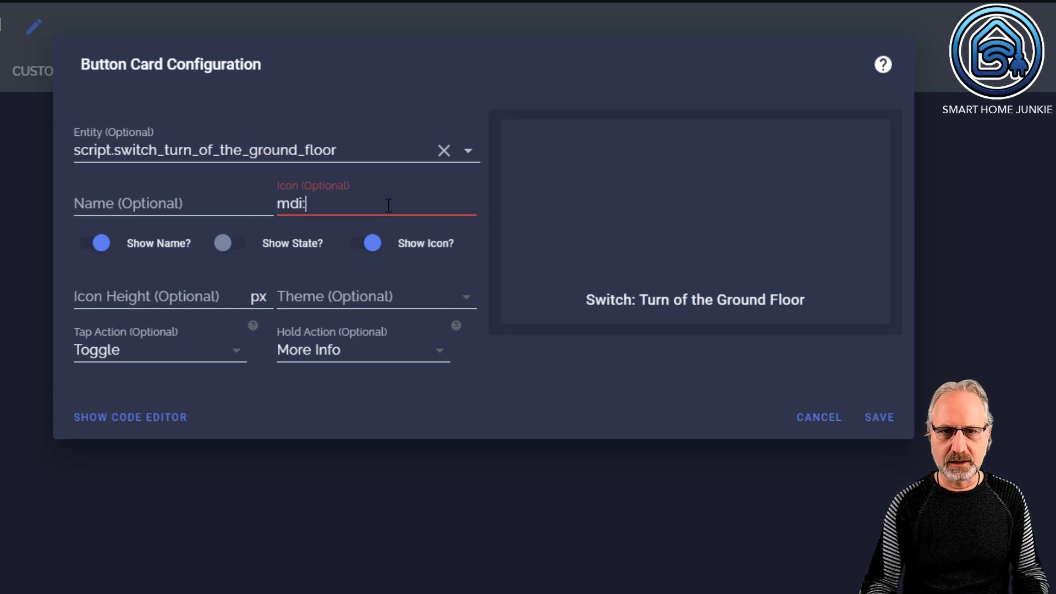
type("power")
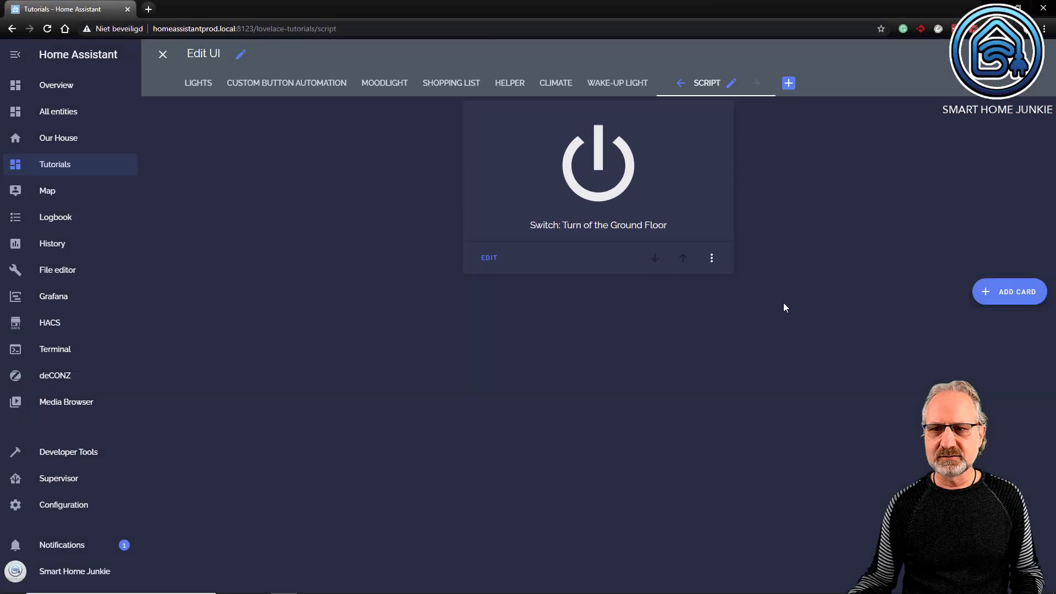
Save the Tutorials dashboard and leave edit mode, showing the Ground Floor power button
left_click(161, 55)
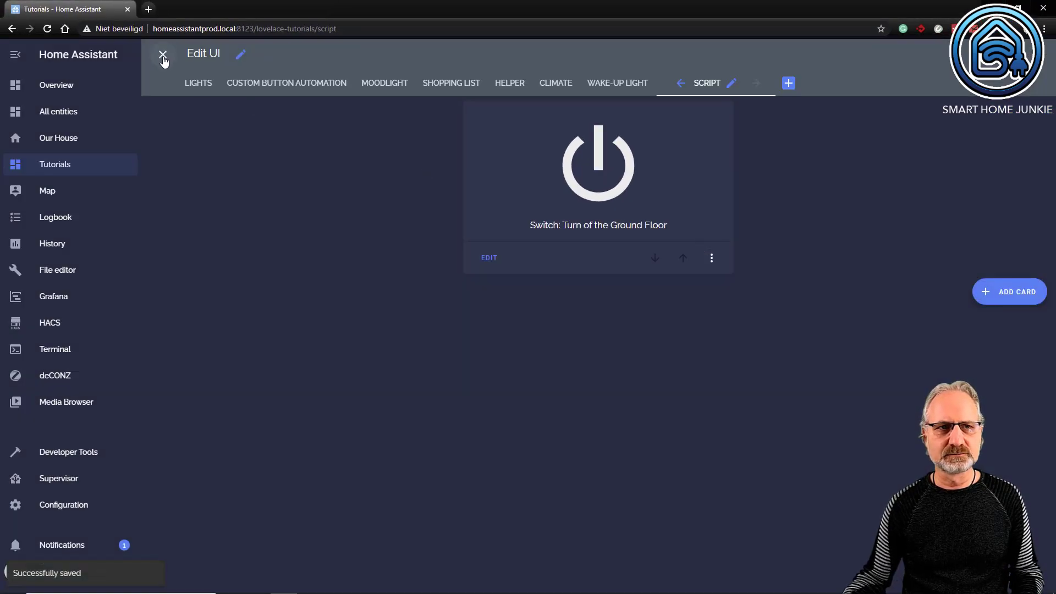
left_click(161, 54)
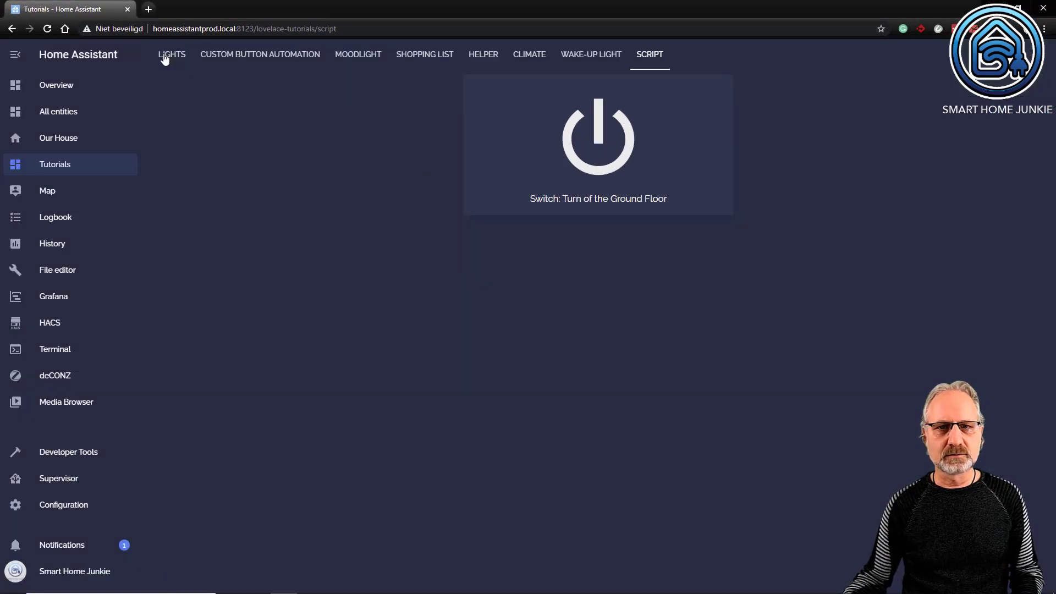
mouse_move(590, 177)
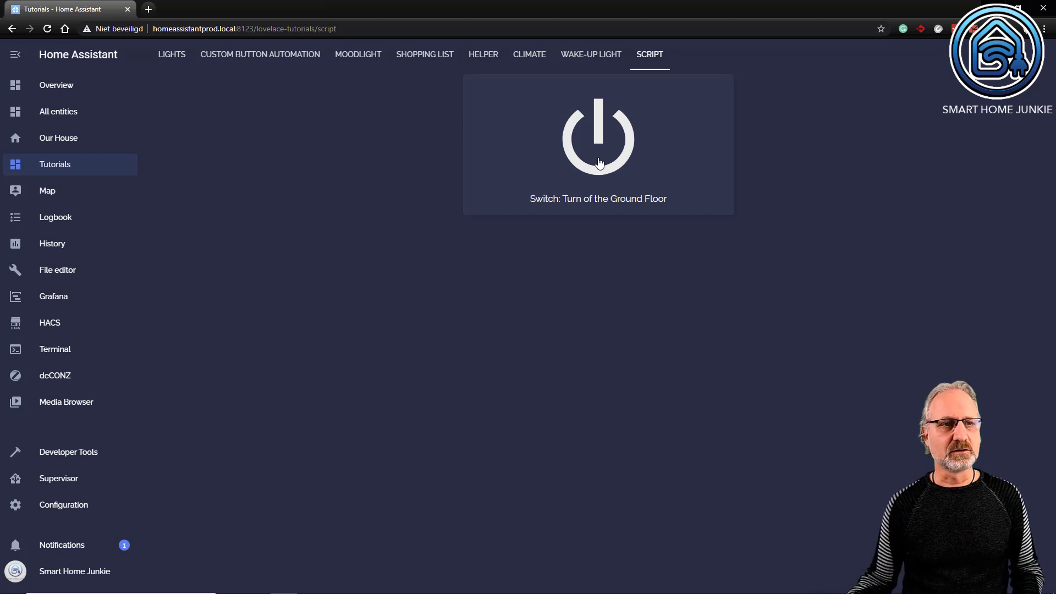
mouse_move(207, 317)
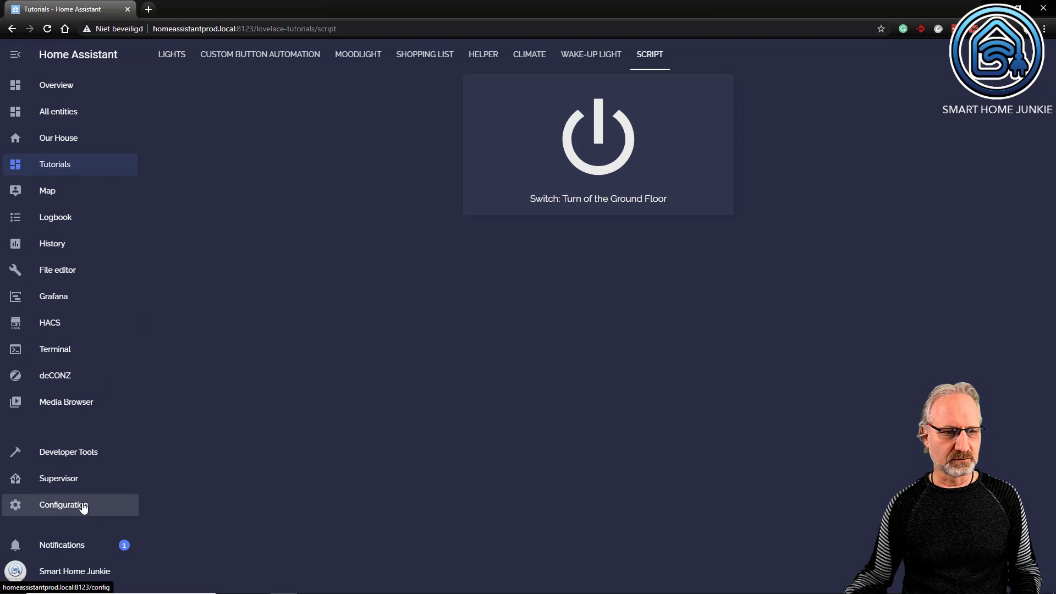
From Configuration, go to Automations and start adding a new automation
left_click(63, 503)
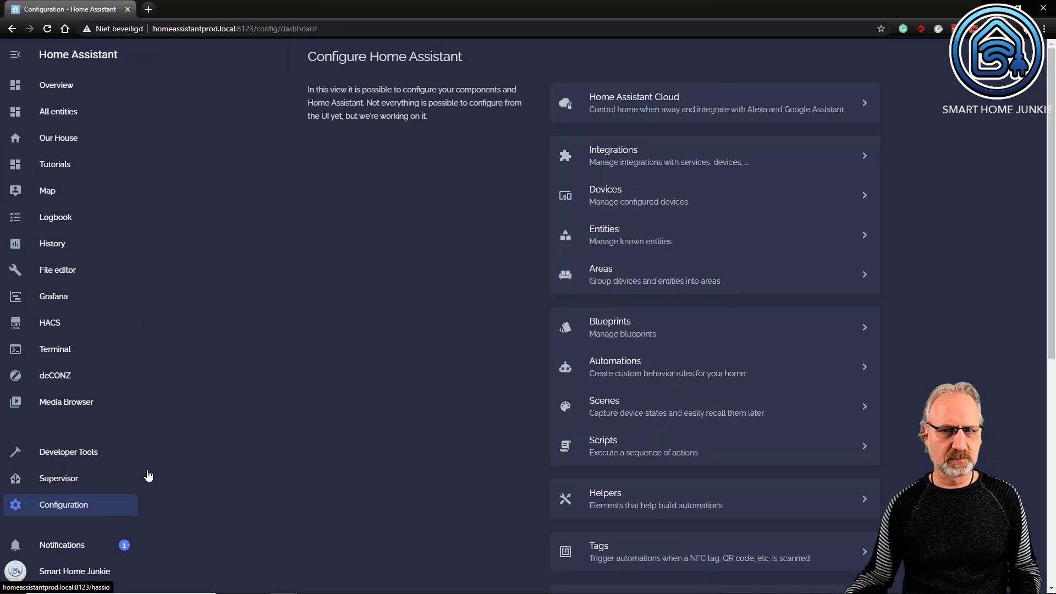
mouse_move(627, 374)
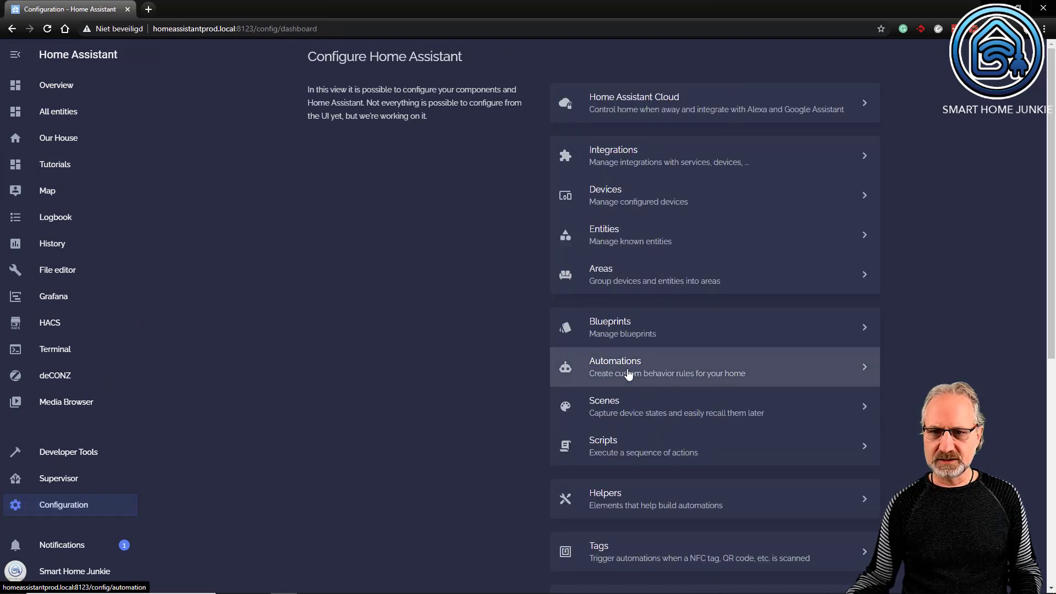
left_click(630, 367)
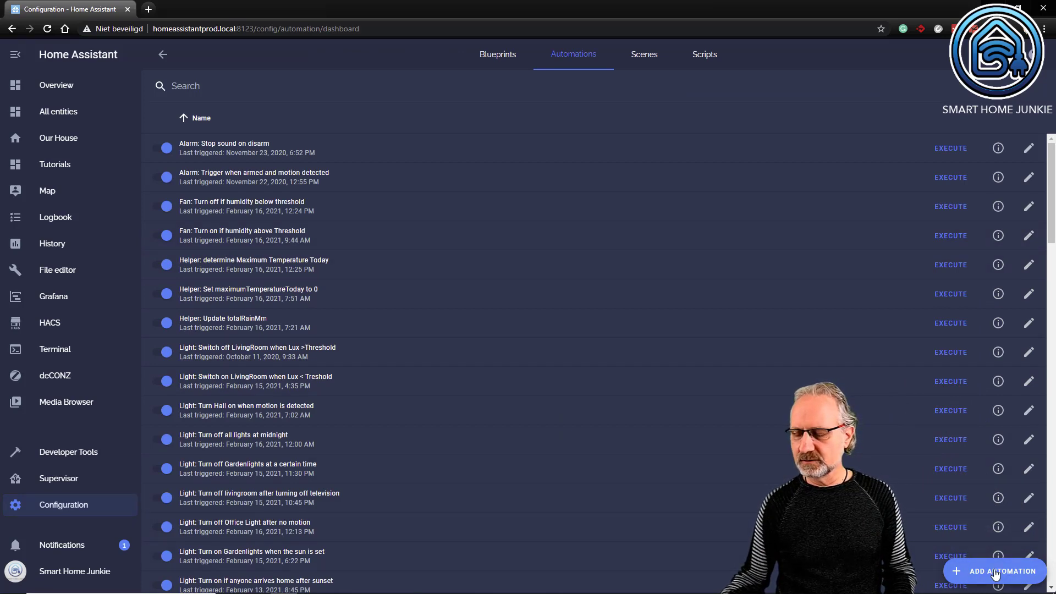
left_click(994, 571)
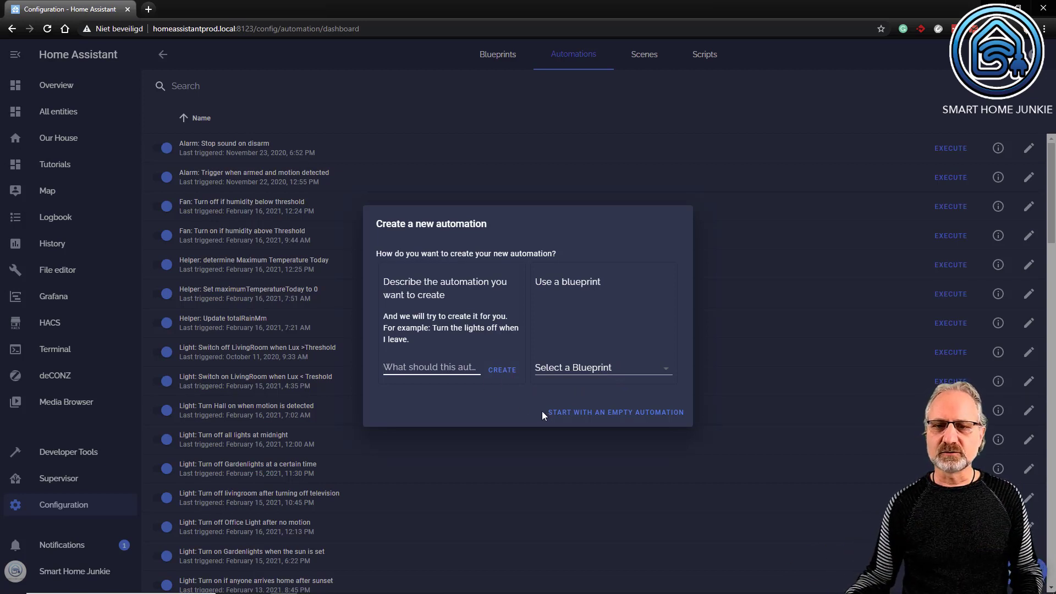
Start an empty automation named 'Switch: Turn off ground floor at a specific time'
left_click(616, 411)
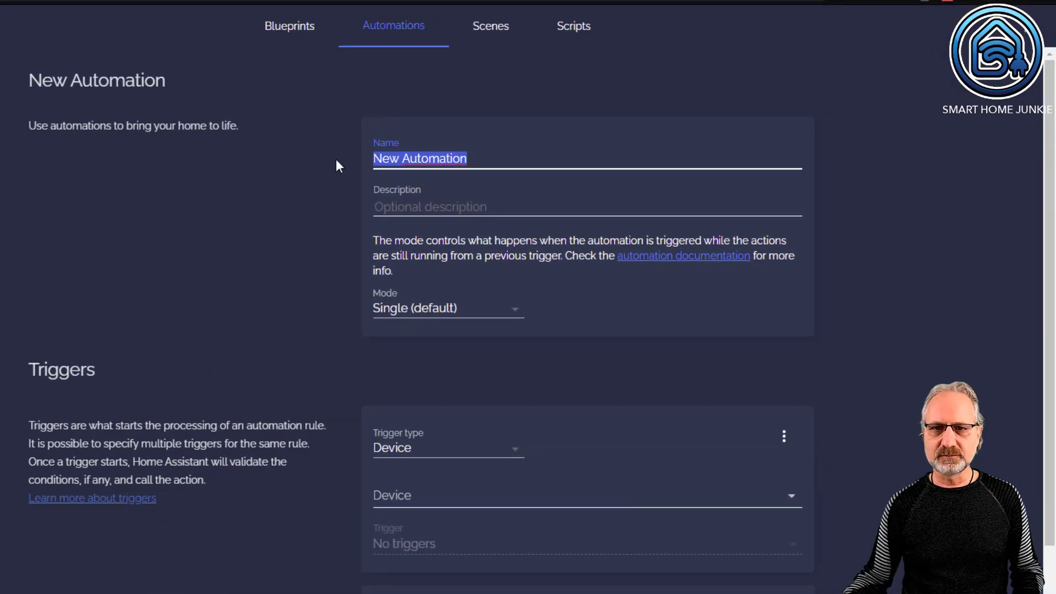
type("Switch:")
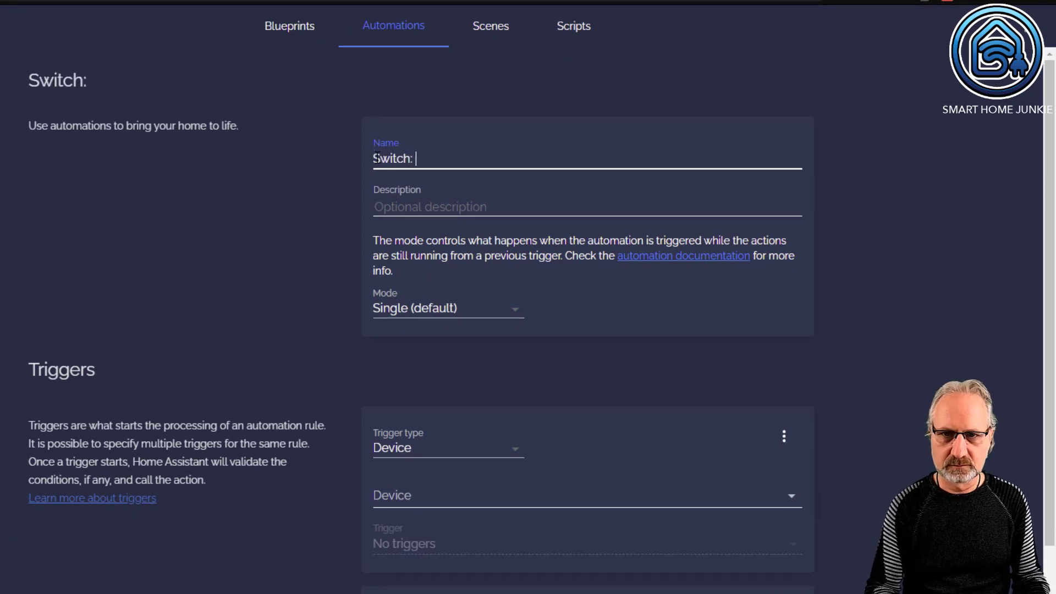
type("Turn off")
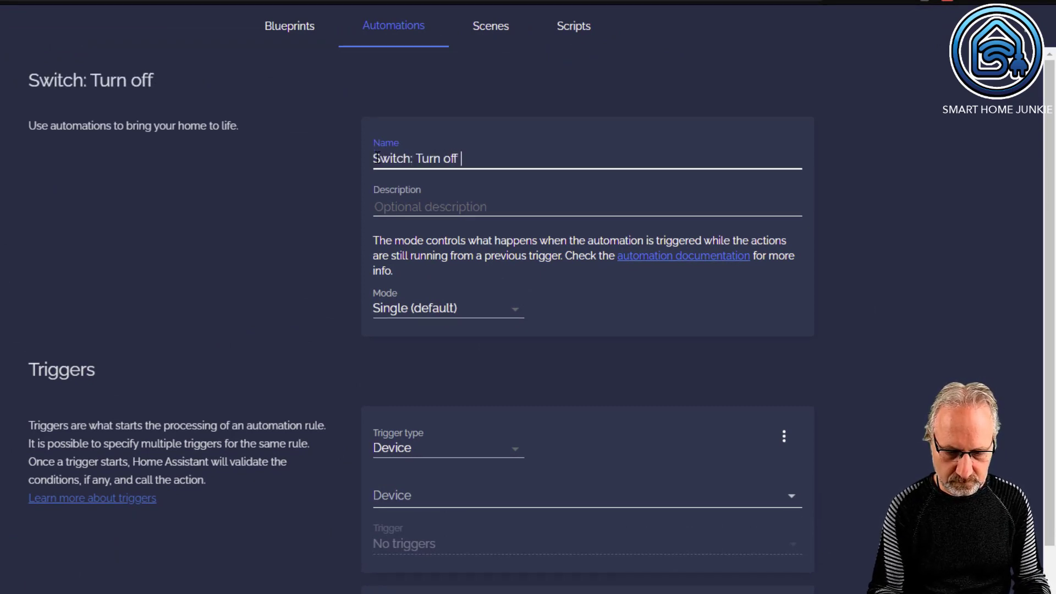
type("ground floo")
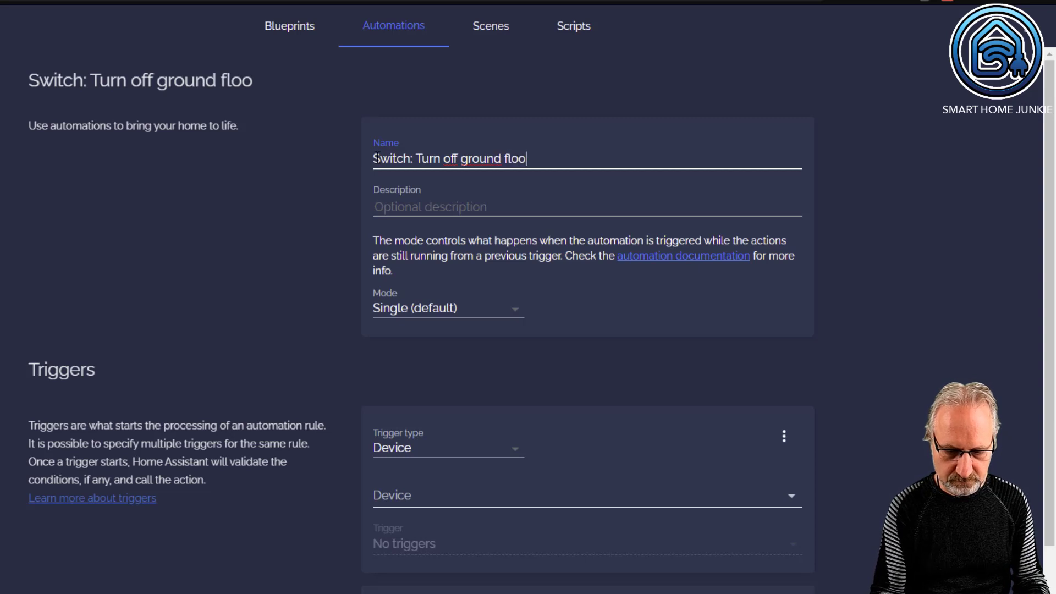
type("r at a specif")
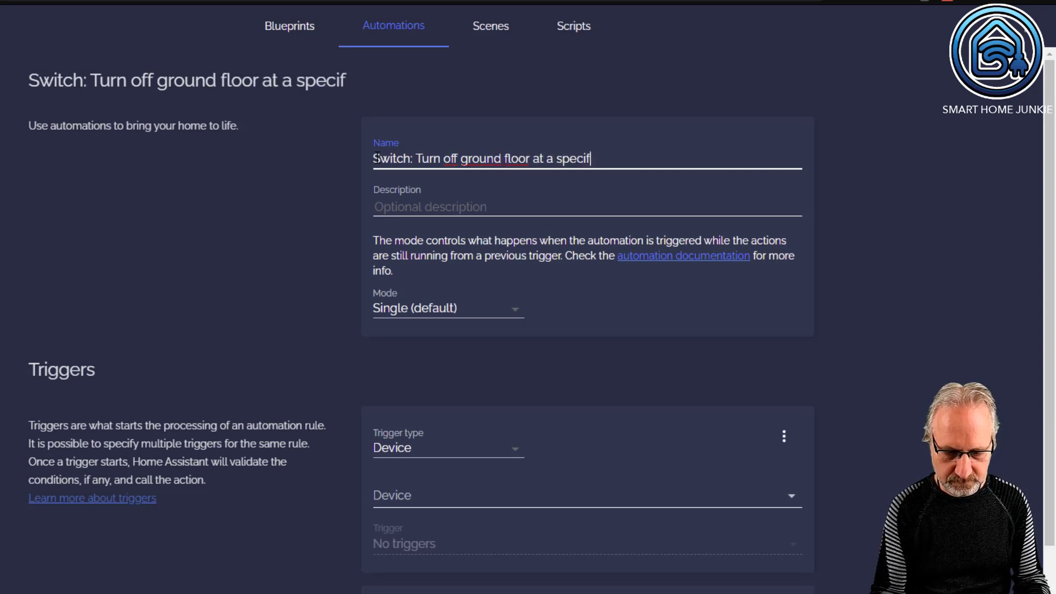
type("ic time")
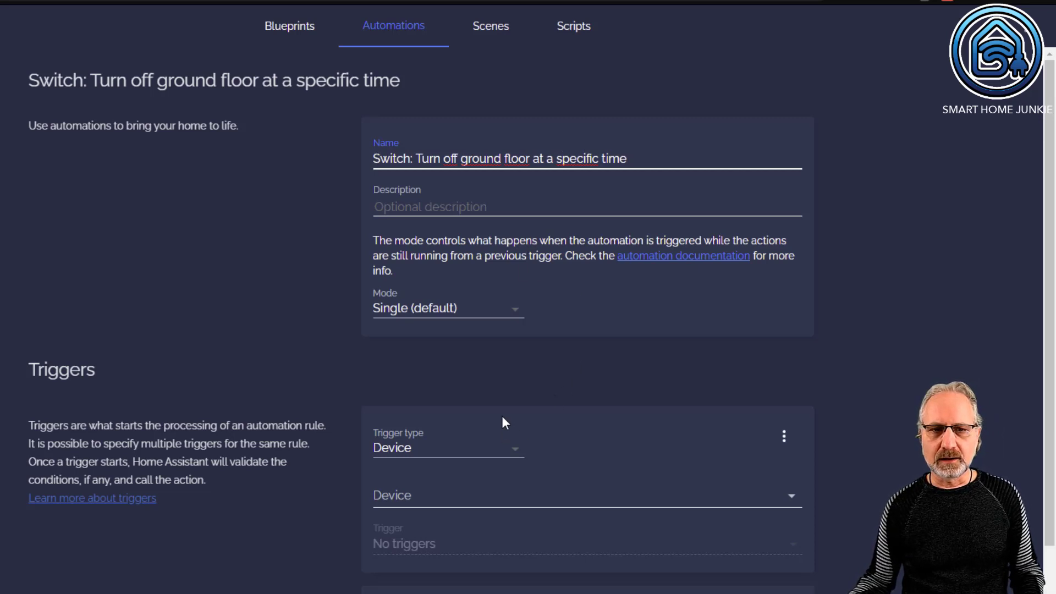
Make the trigger a Time trigger firing at a fixed time of 00:00:00
scroll("down", 3)
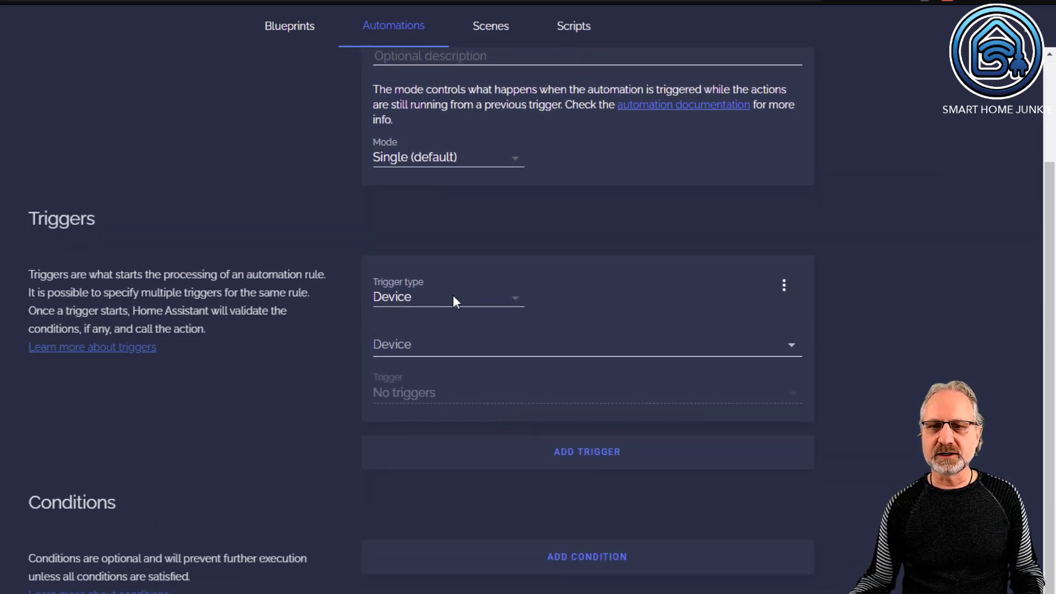
scroll("down", 3)
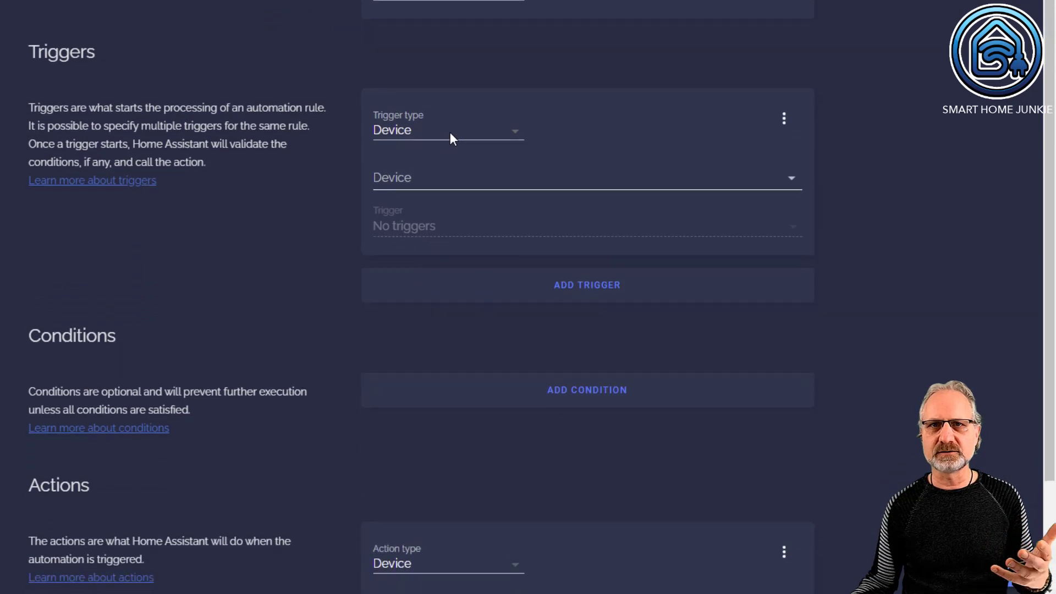
left_click(448, 130)
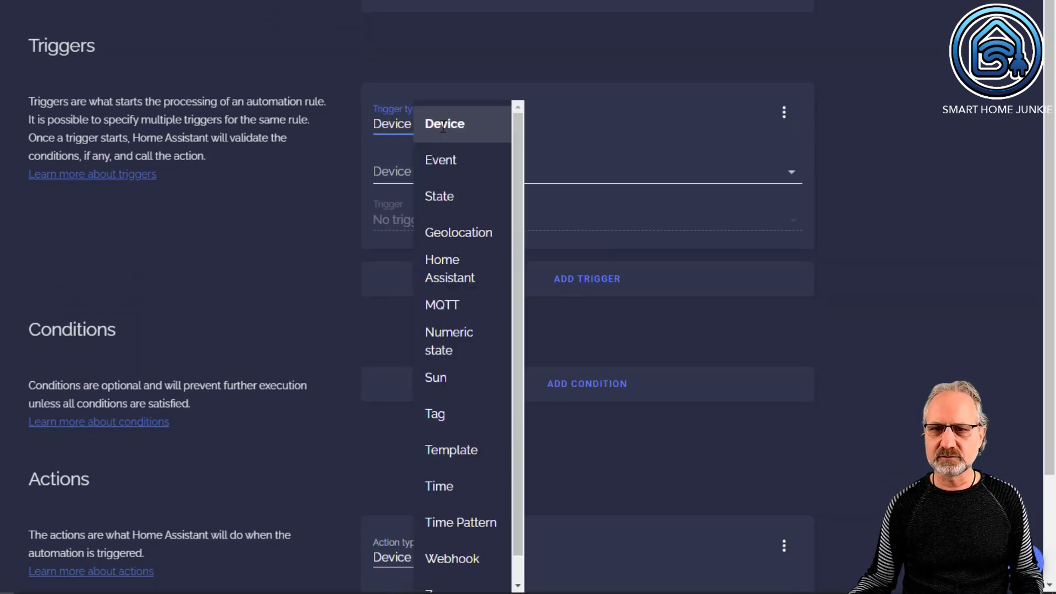
mouse_move(455, 485)
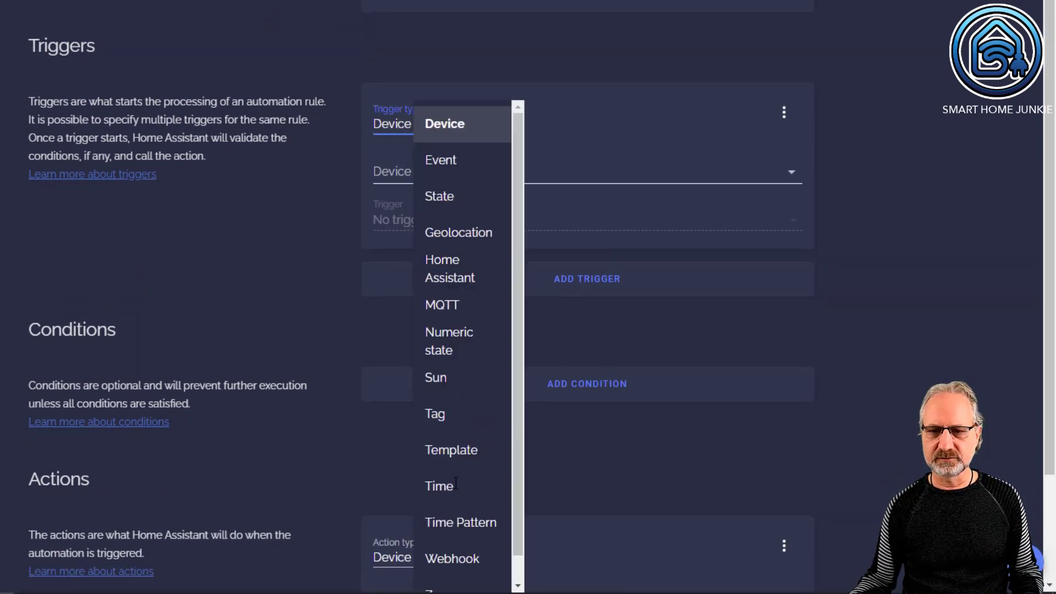
left_click(438, 486)
type("00:00:")
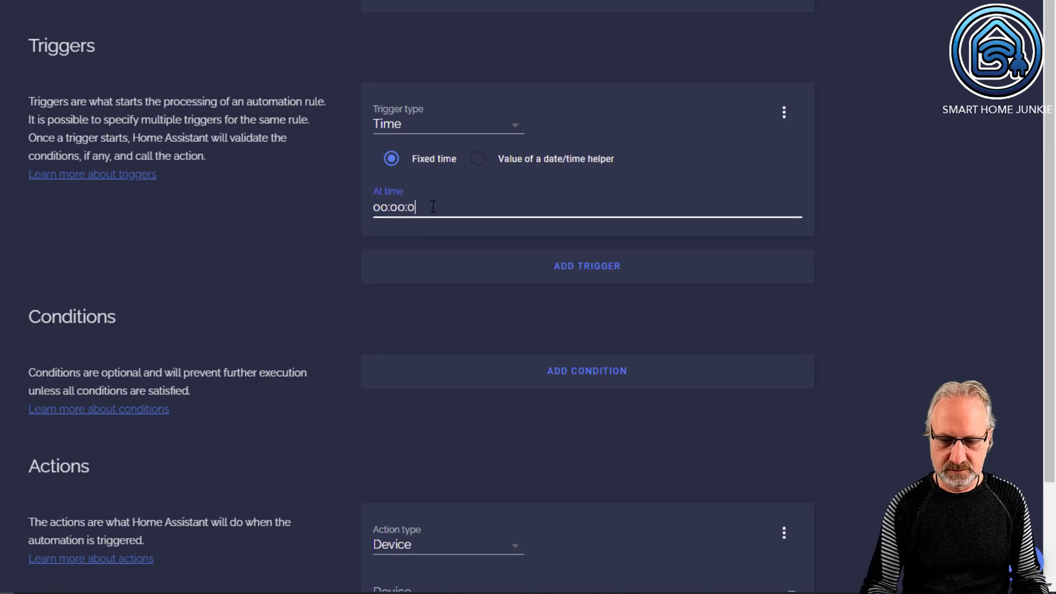
type("0")
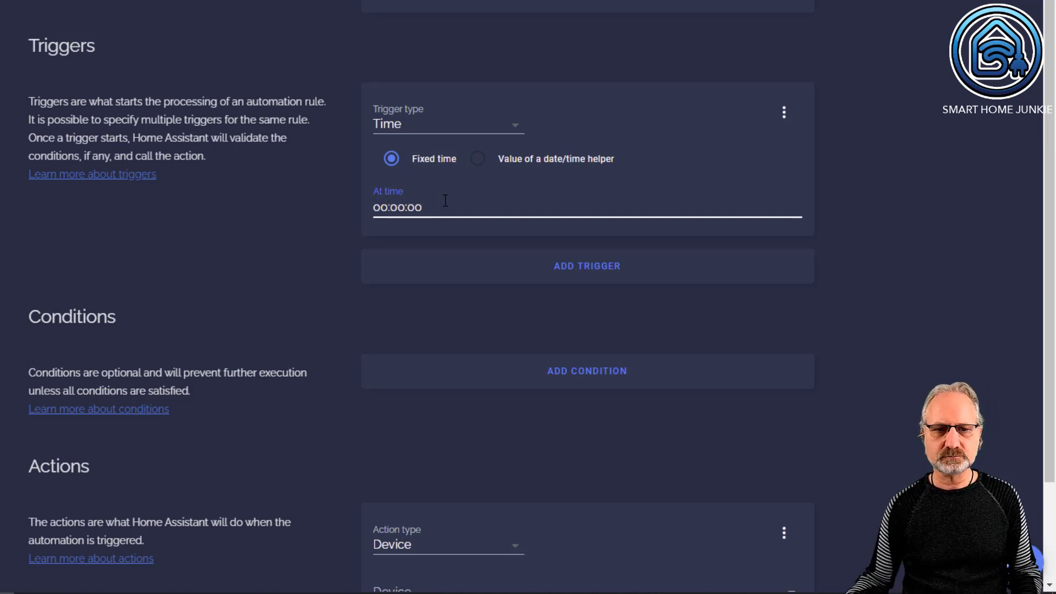
scroll("down", 3)
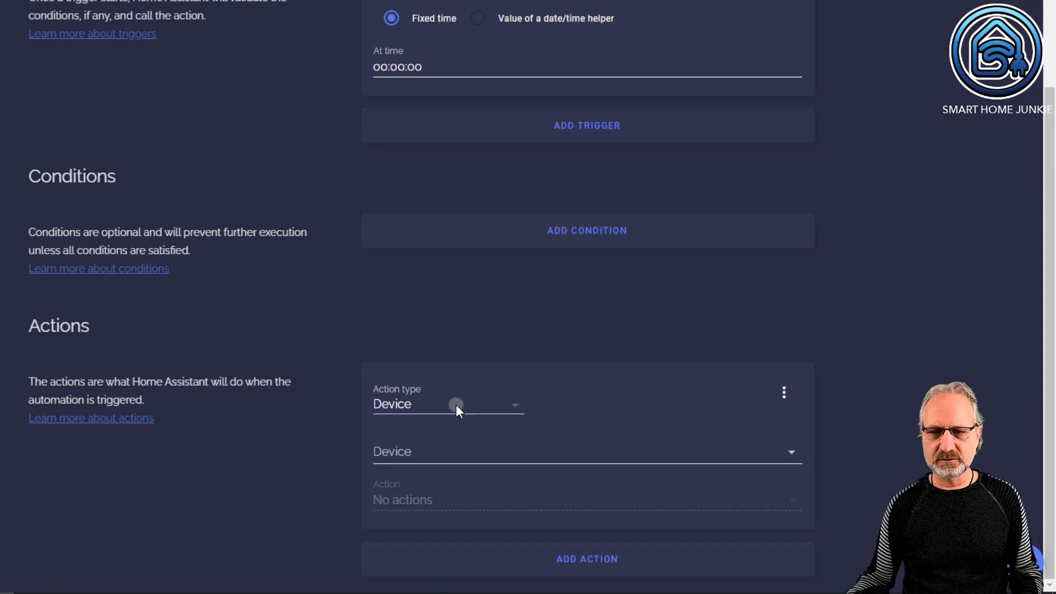
Make the action a Call service and search the Service field for 'ground'
left_click(458, 404)
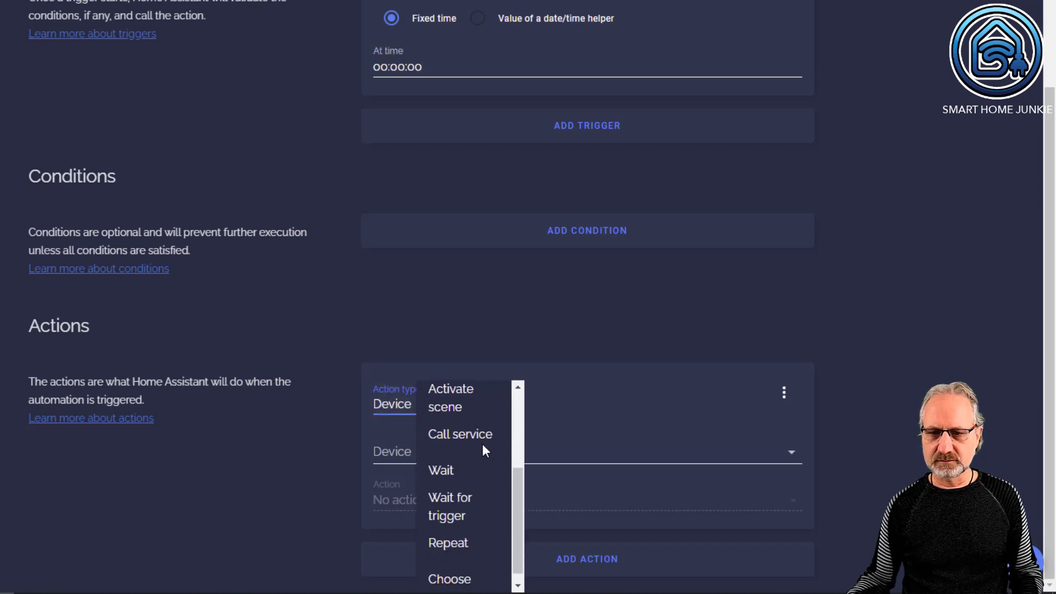
left_click(459, 434)
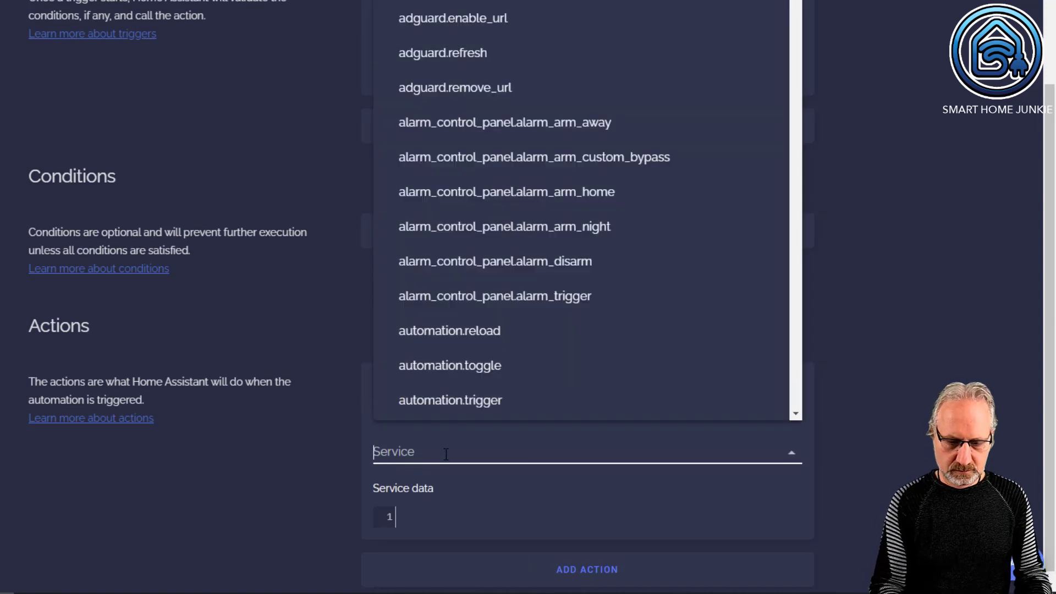
type("ground")
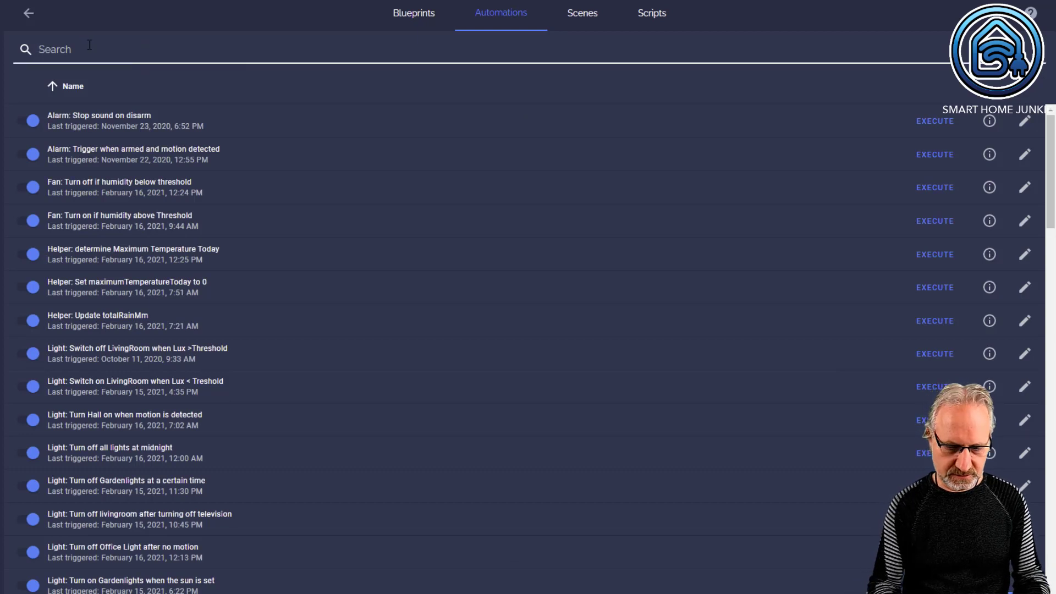
Find the 'ground' automation, verify it runs script.switch_turn_of_the_ground_floor, then leave the editor
type("ground")
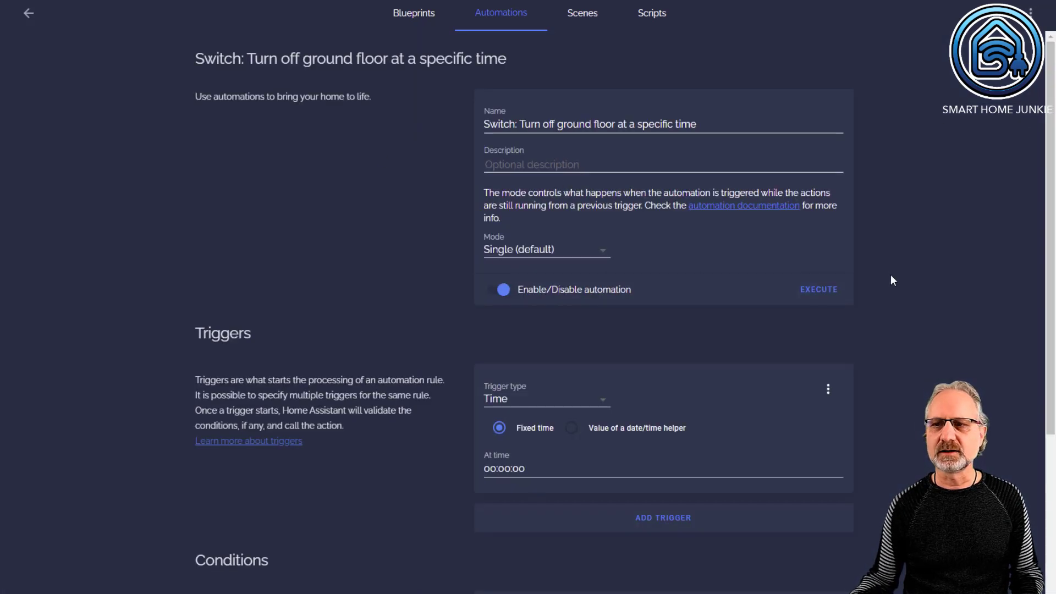
scroll("down", 3)
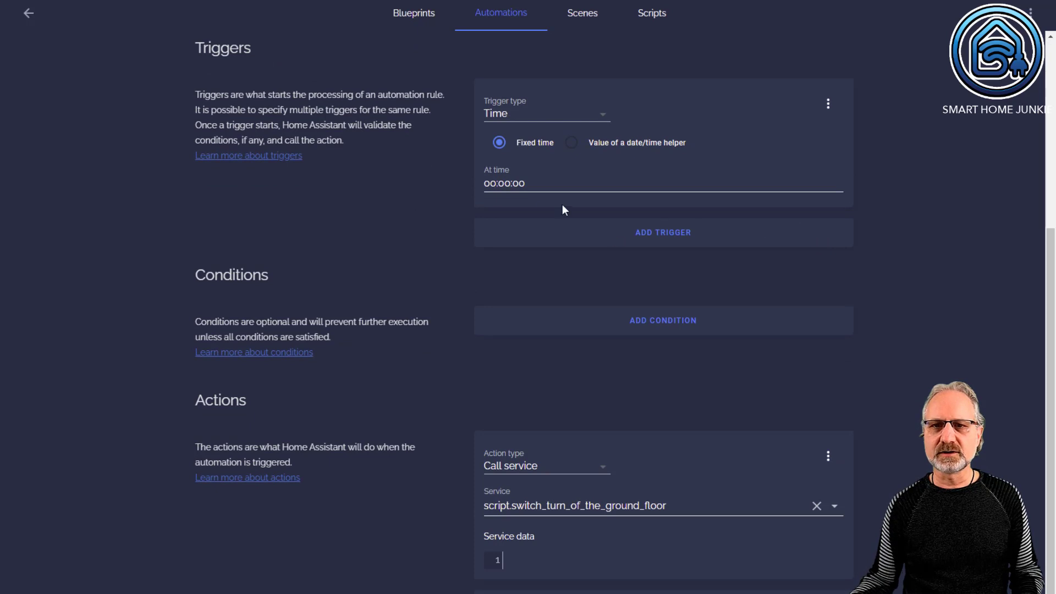
mouse_move(543, 210)
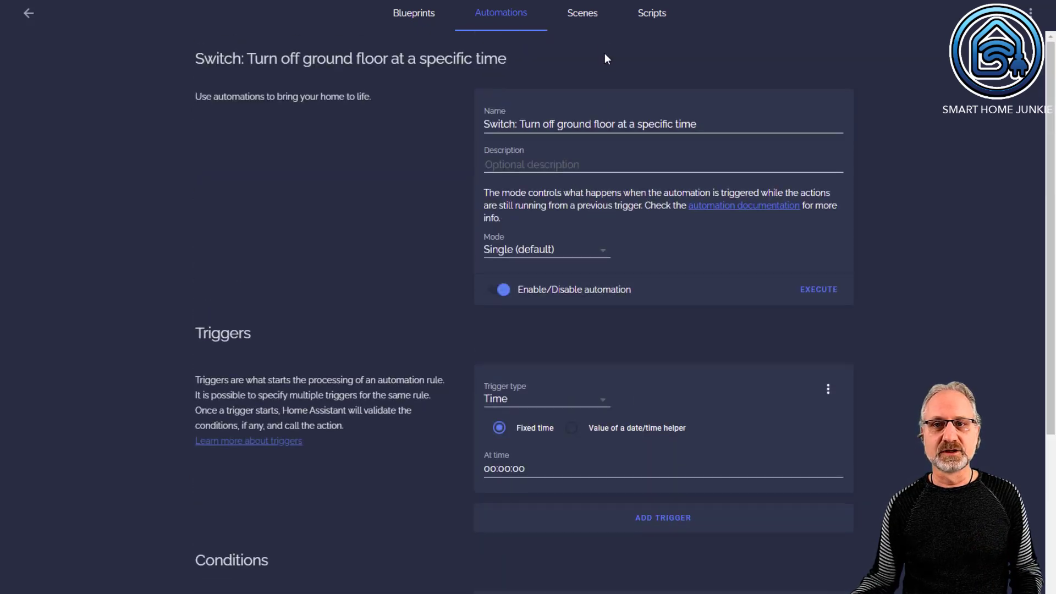
left_click(650, 13)
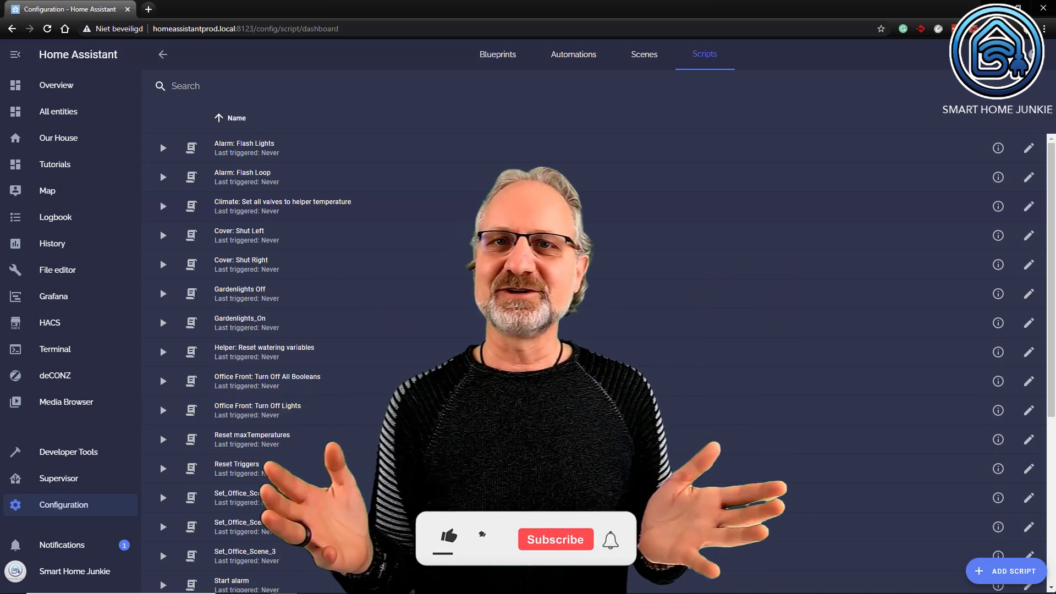
left_click(449, 539)
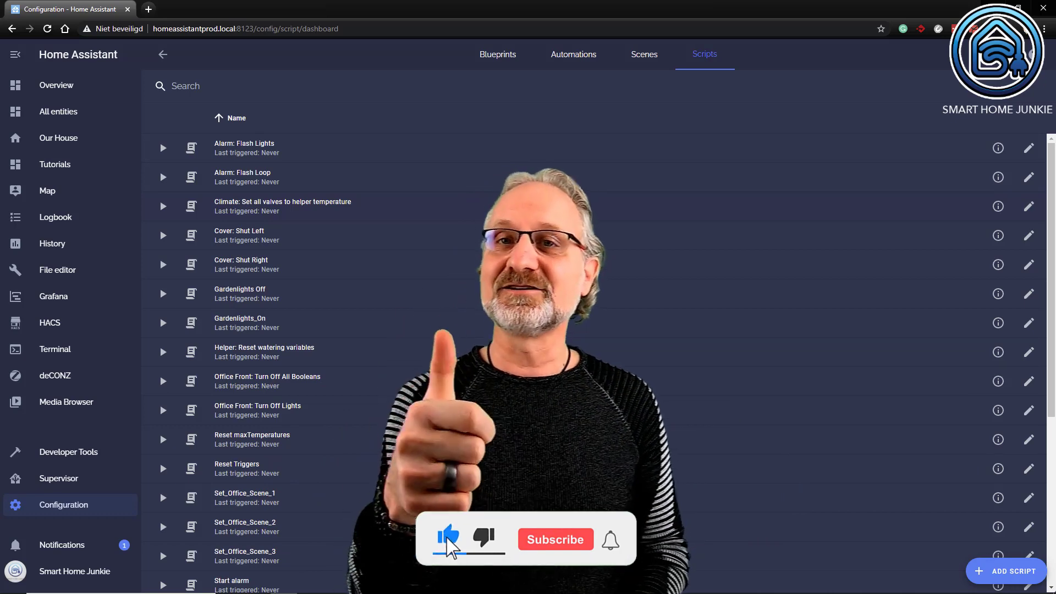